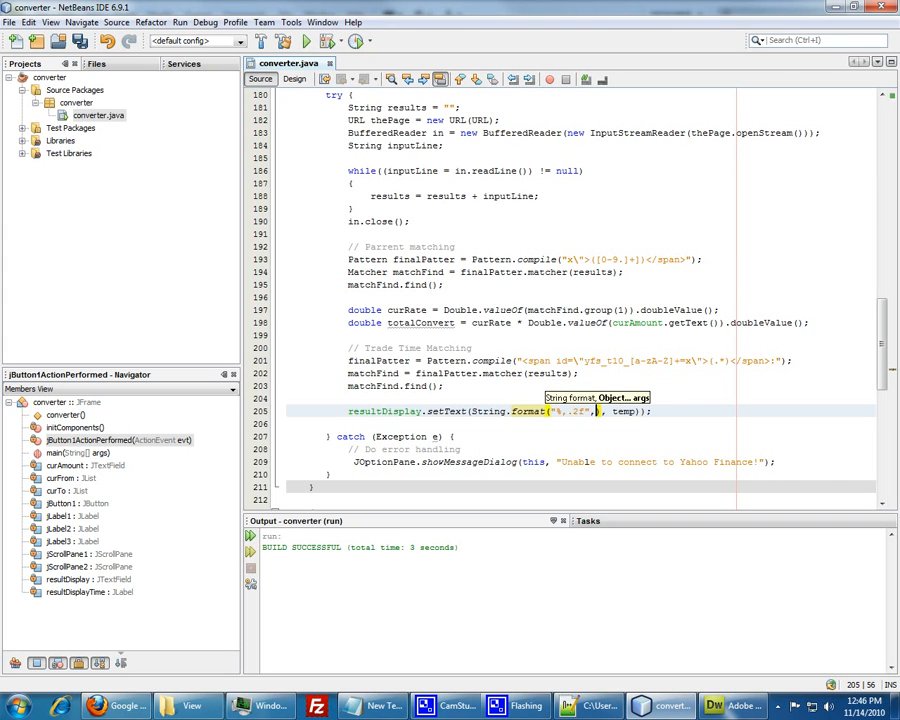
Step: Format the displayed result using totalConvert with two decimals
text(totalConvert)
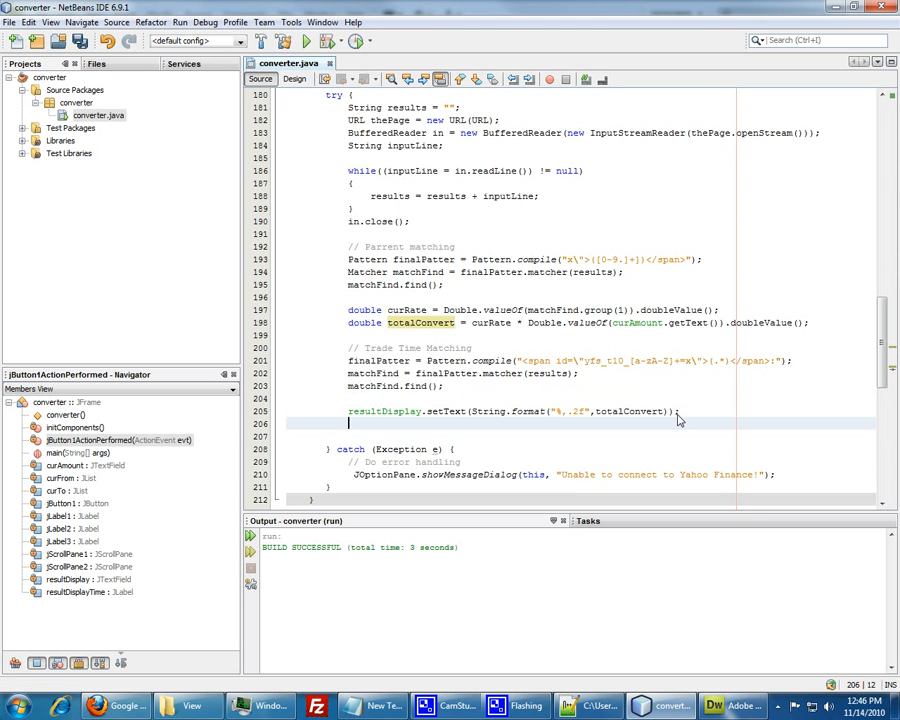
Step: Add resultDisplayTime.setText("Current Trade Day: "+matchFind.group(1)) below the result line
text(resultDisplay)
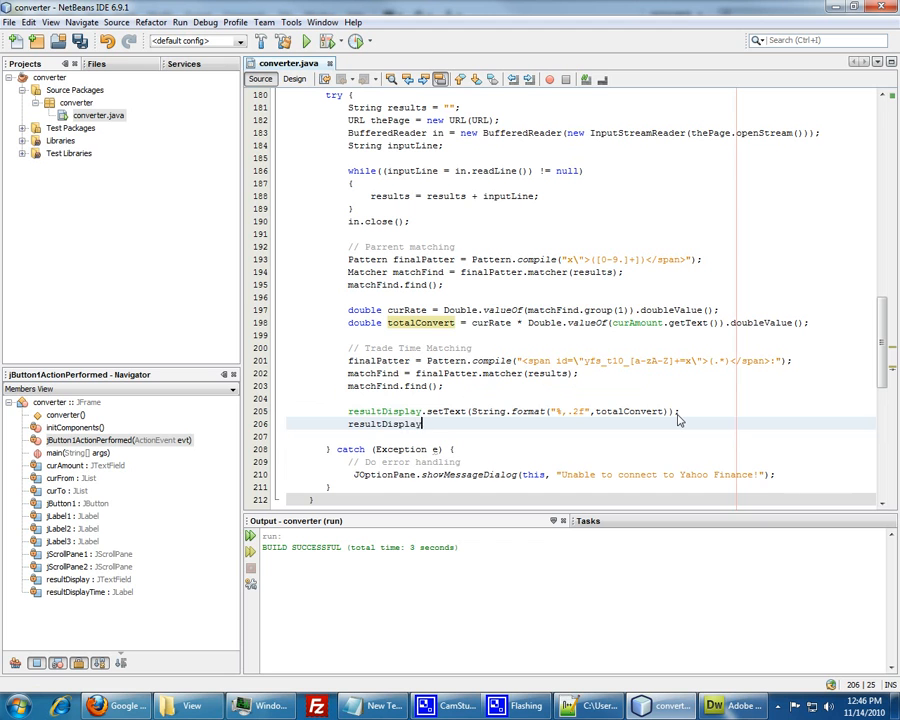
text(Time.setTE)
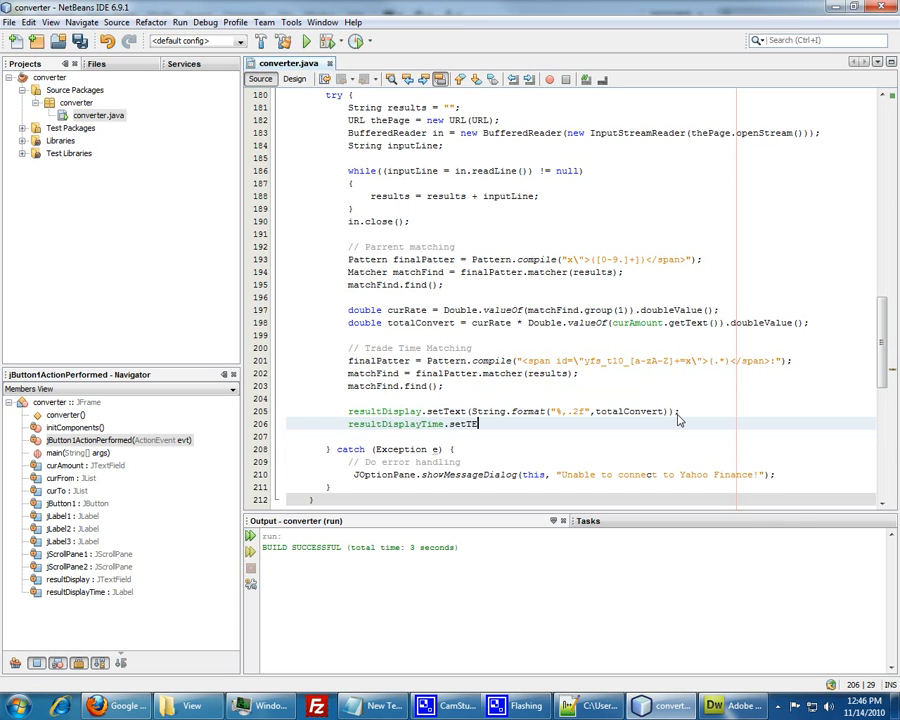
text(xt("");)
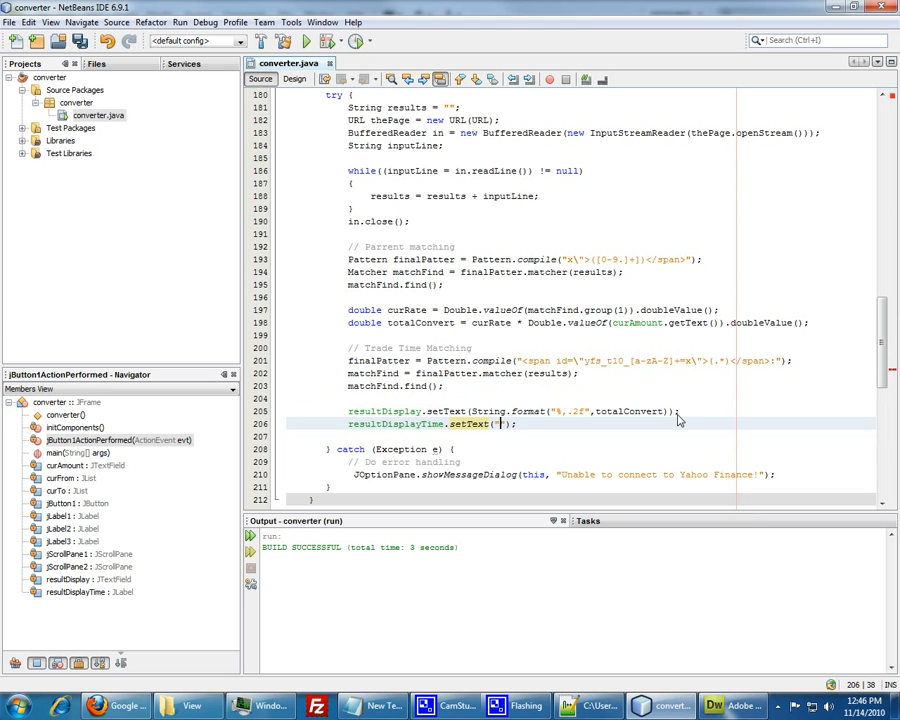
text(Current Trade)
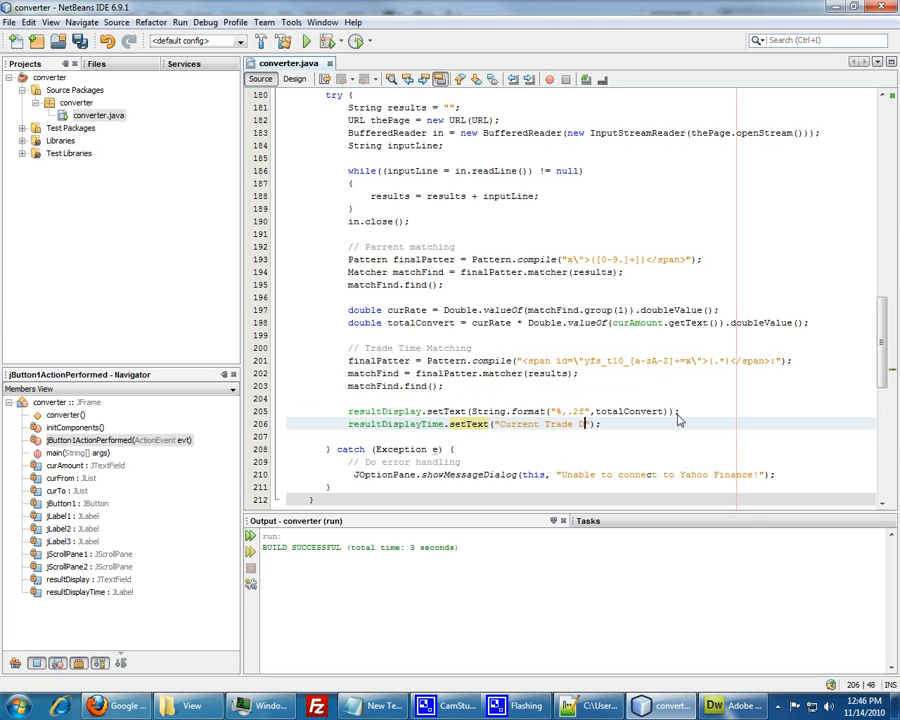
text(Day:)
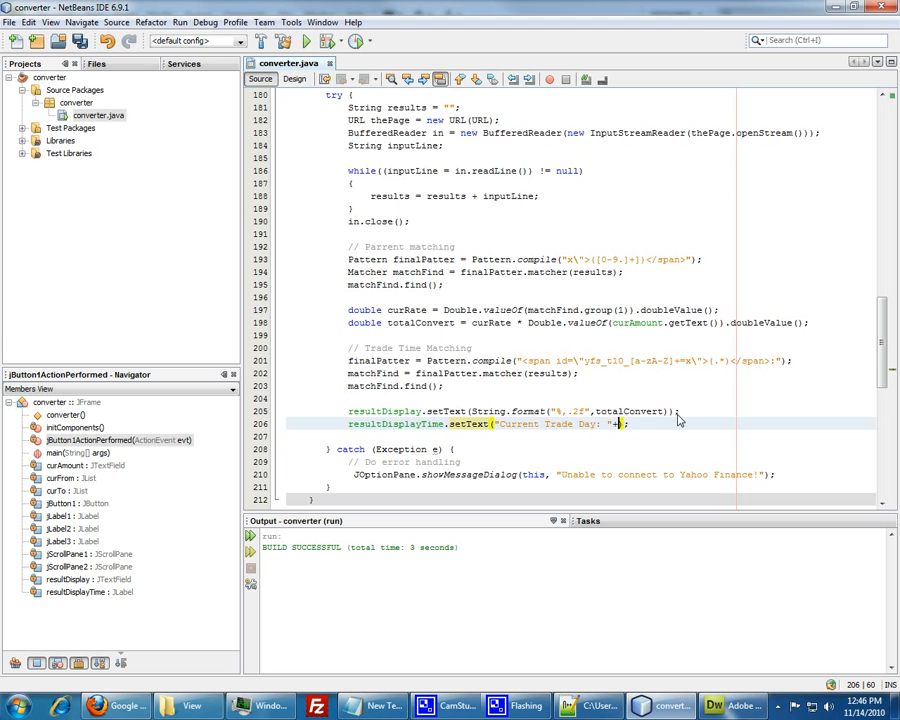
text(matchF)
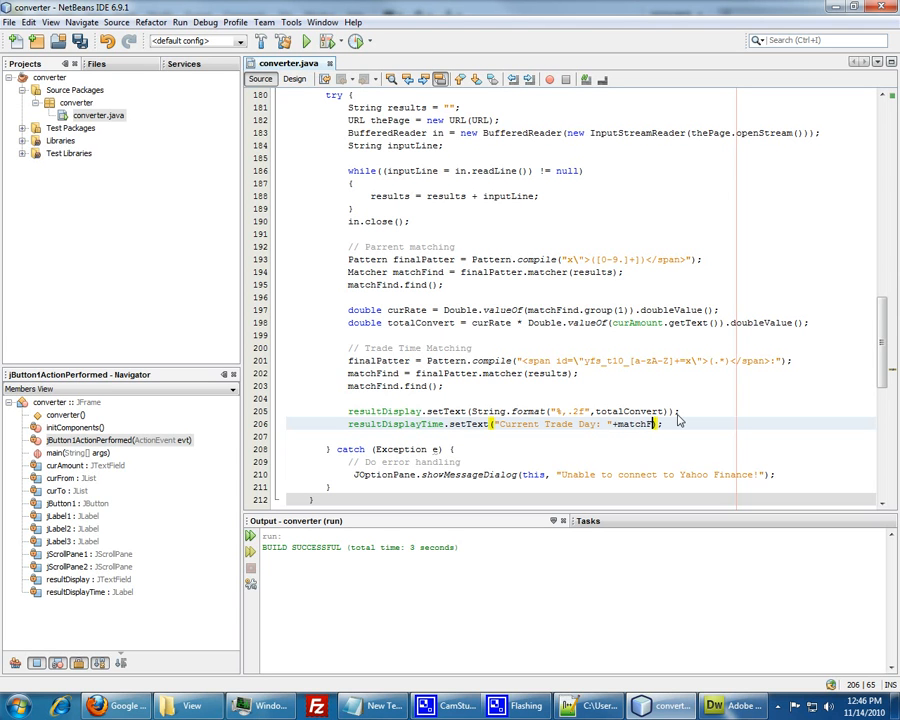
text(.group(1))
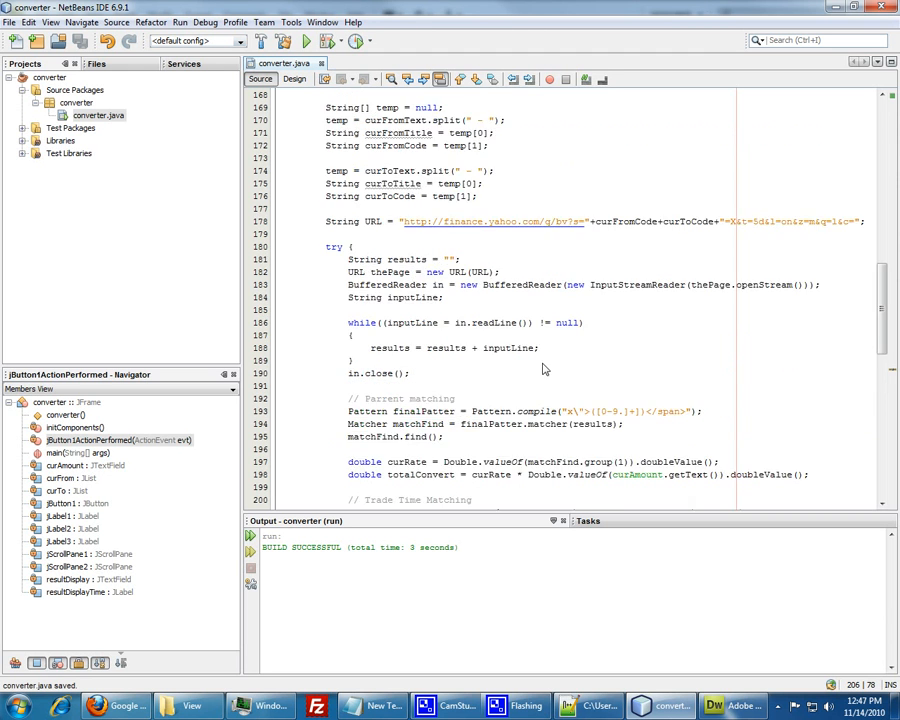
scroll(up, 3)
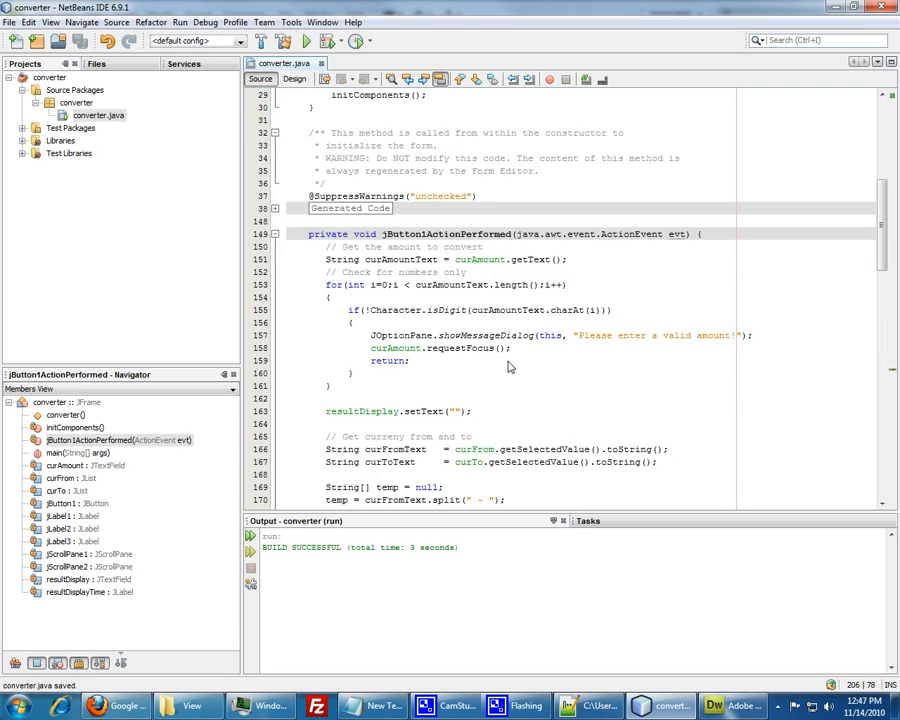
scroll(down, 3)
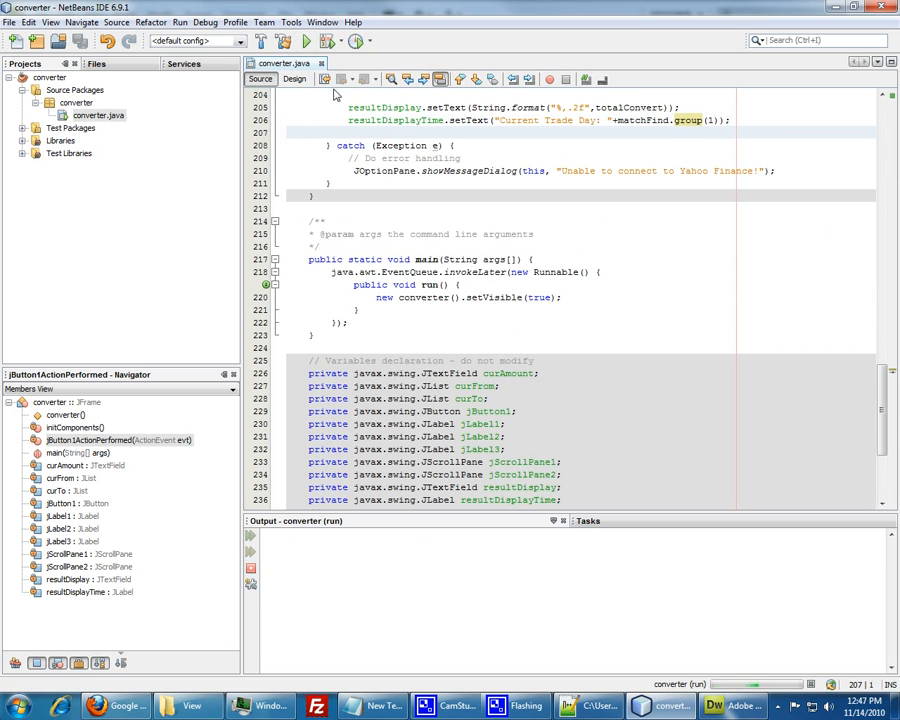
click(304, 40)
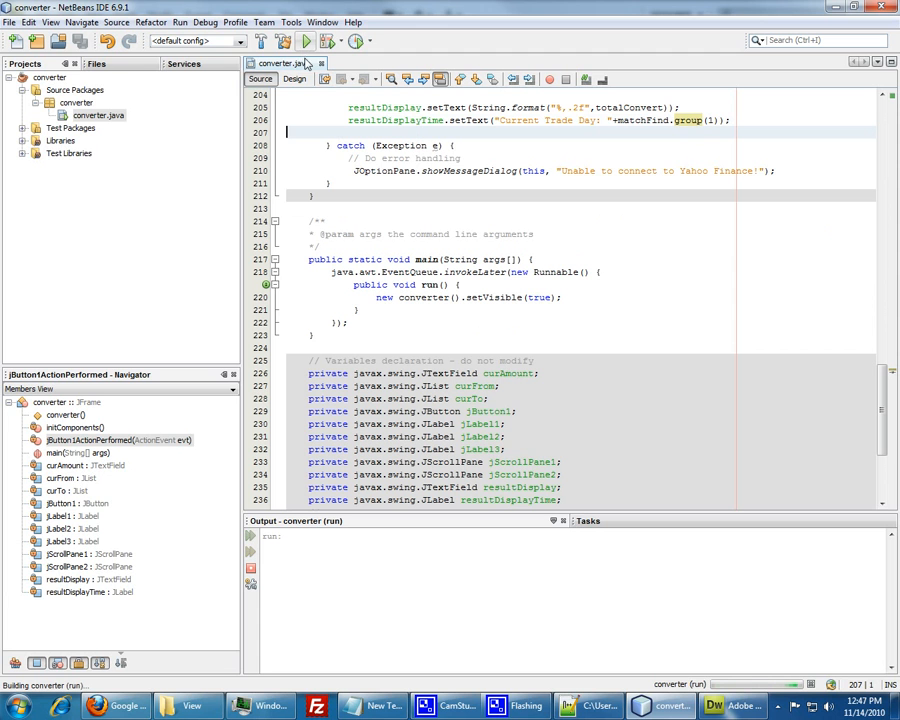
click(304, 40)
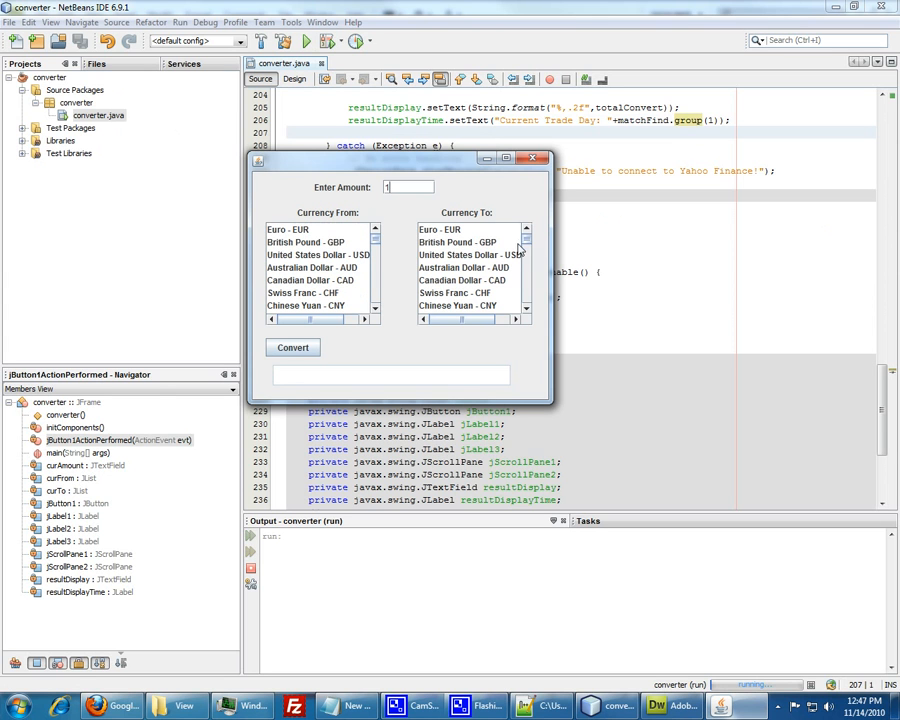
mouse_move(532, 288)
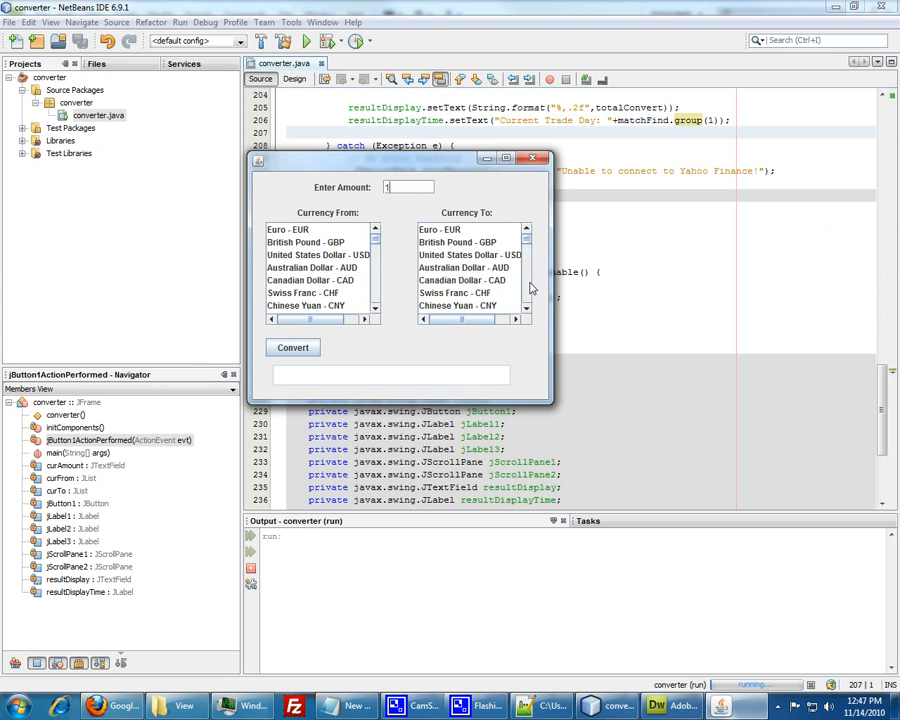
text(n)
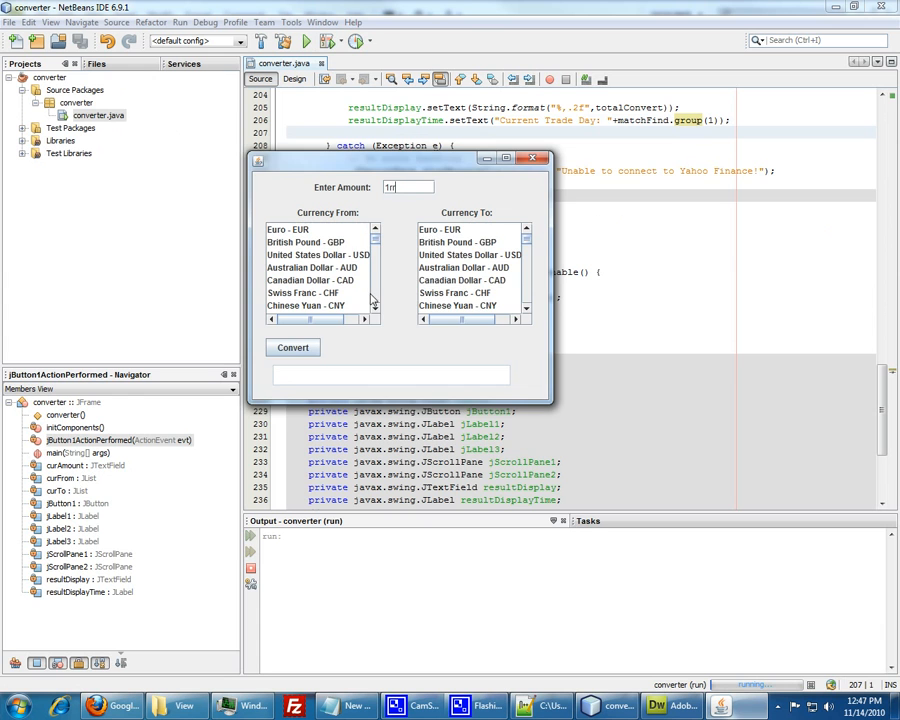
click(292, 348)
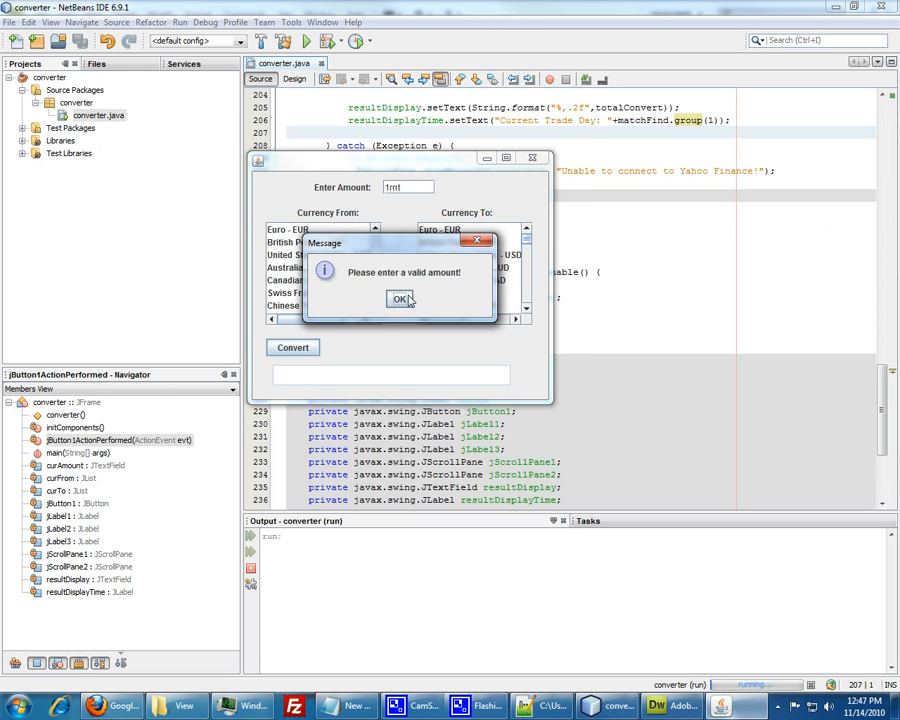
click(400, 298)
text(5)
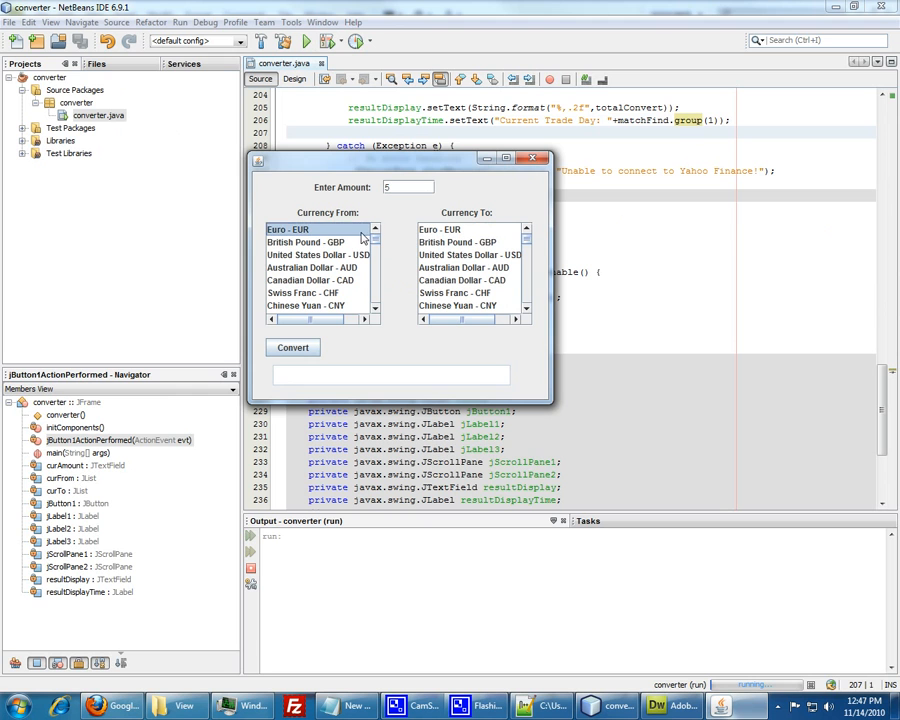
mouse_move(470, 296)
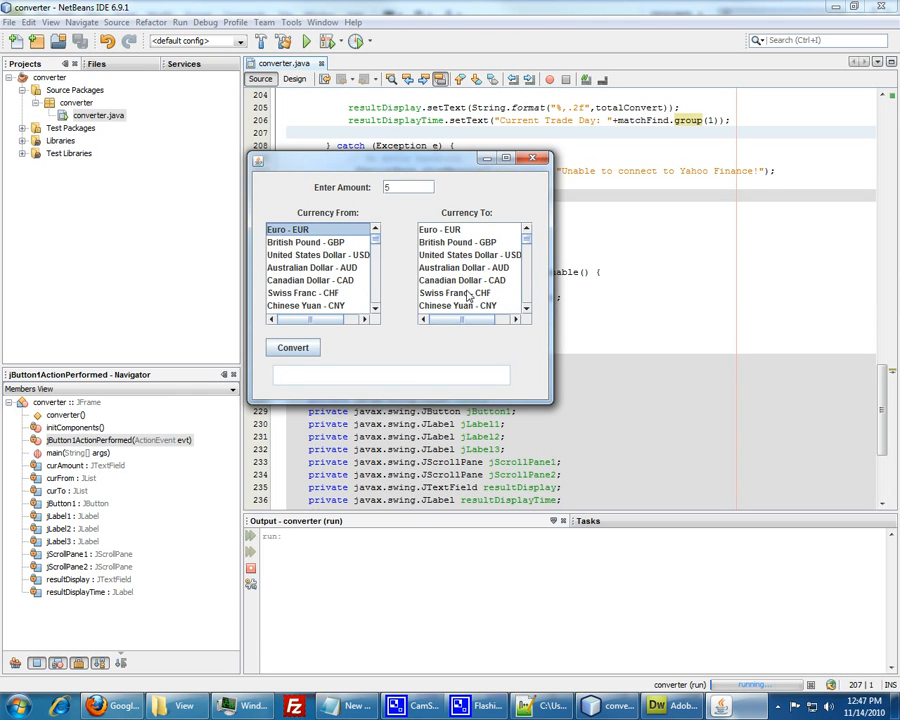
click(456, 292)
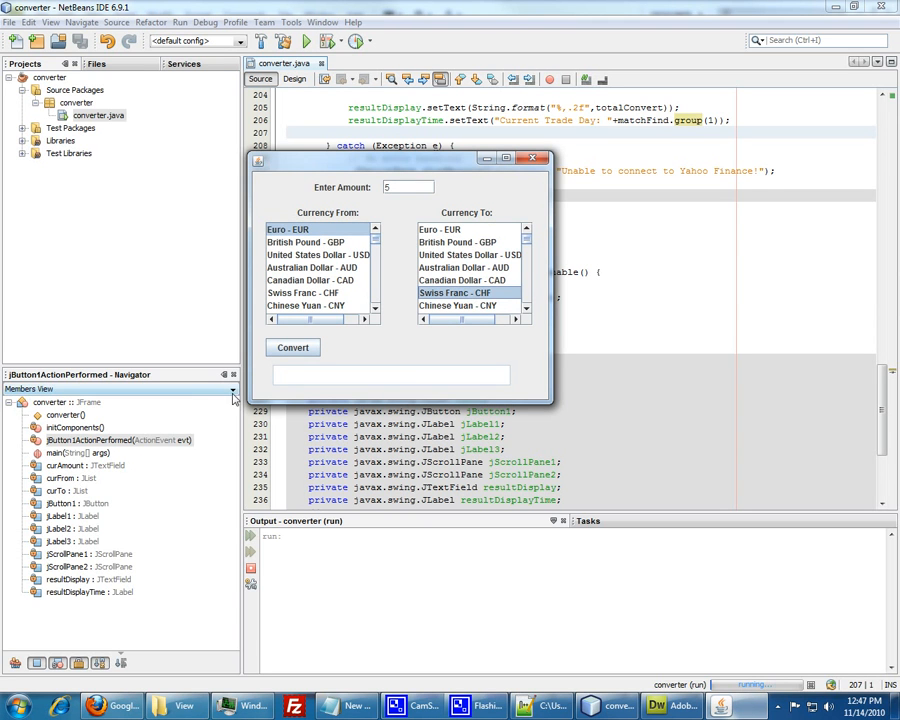
click(292, 348)
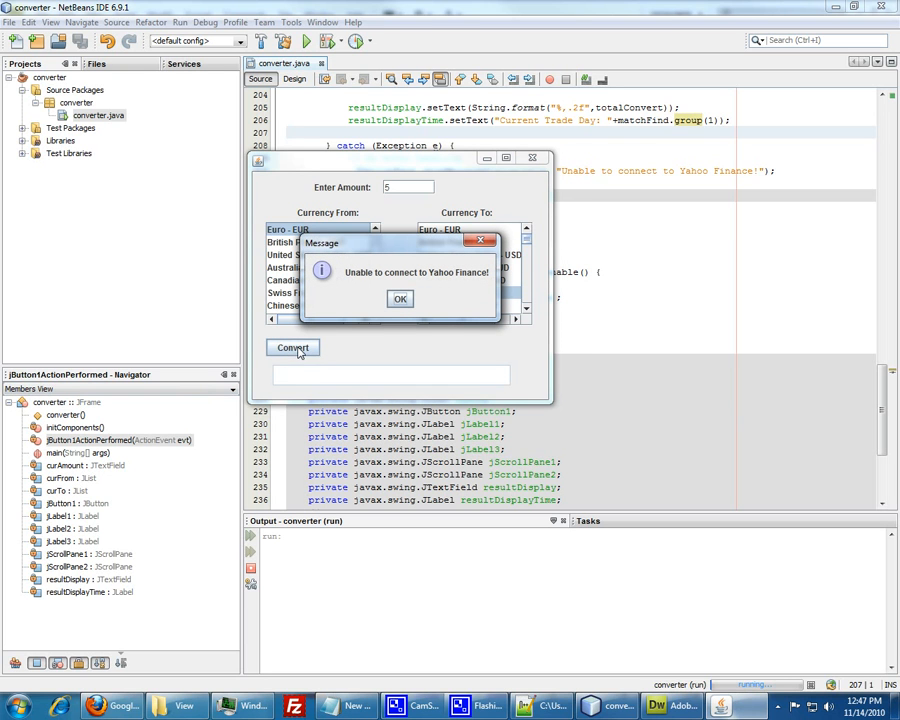
mouse_move(400, 300)
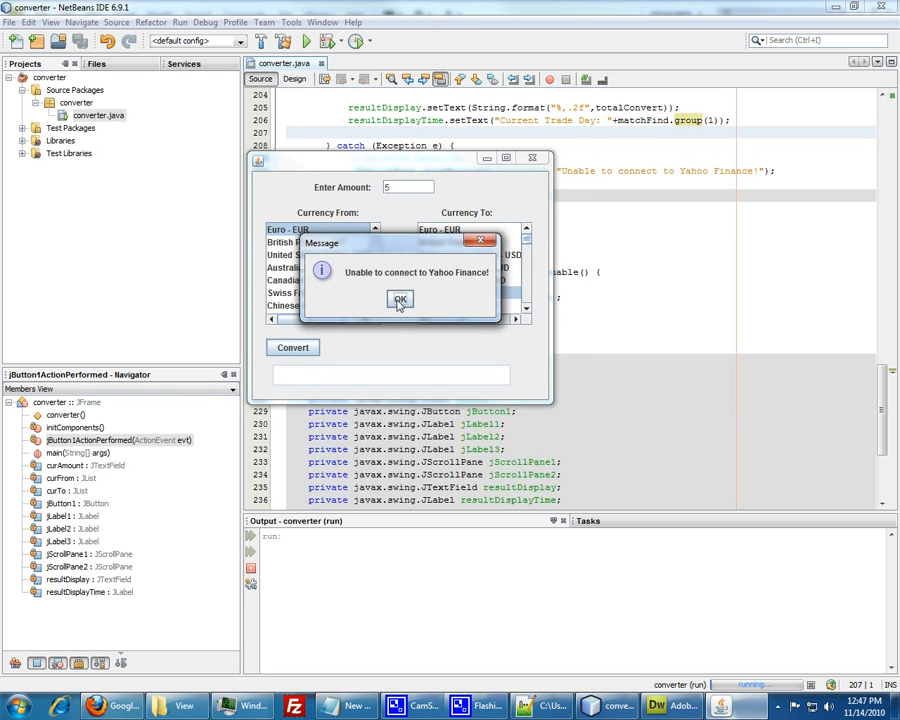
click(400, 300)
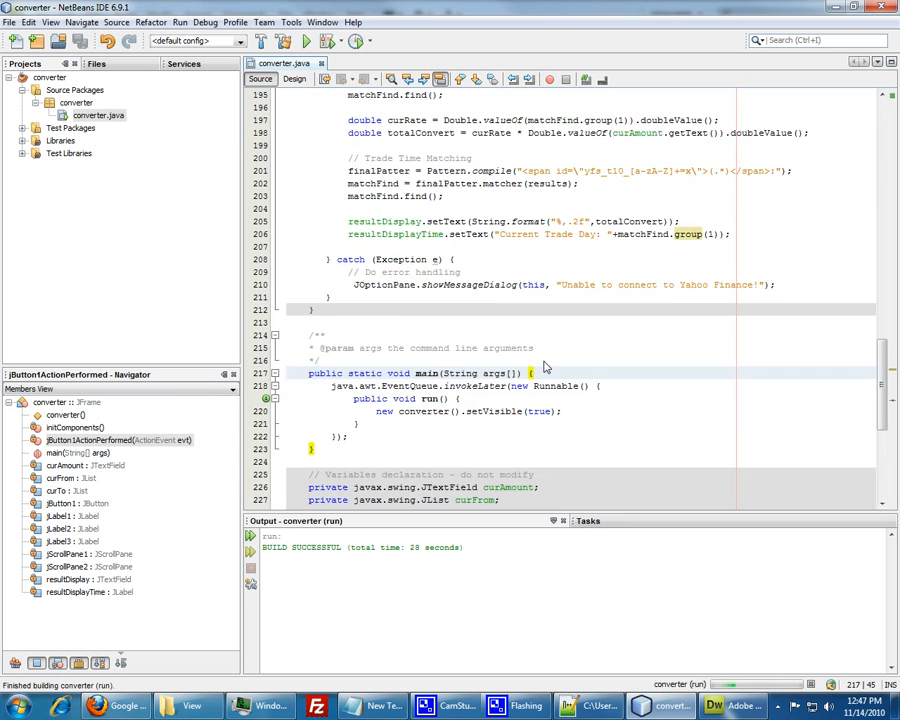
scroll(up, 3)
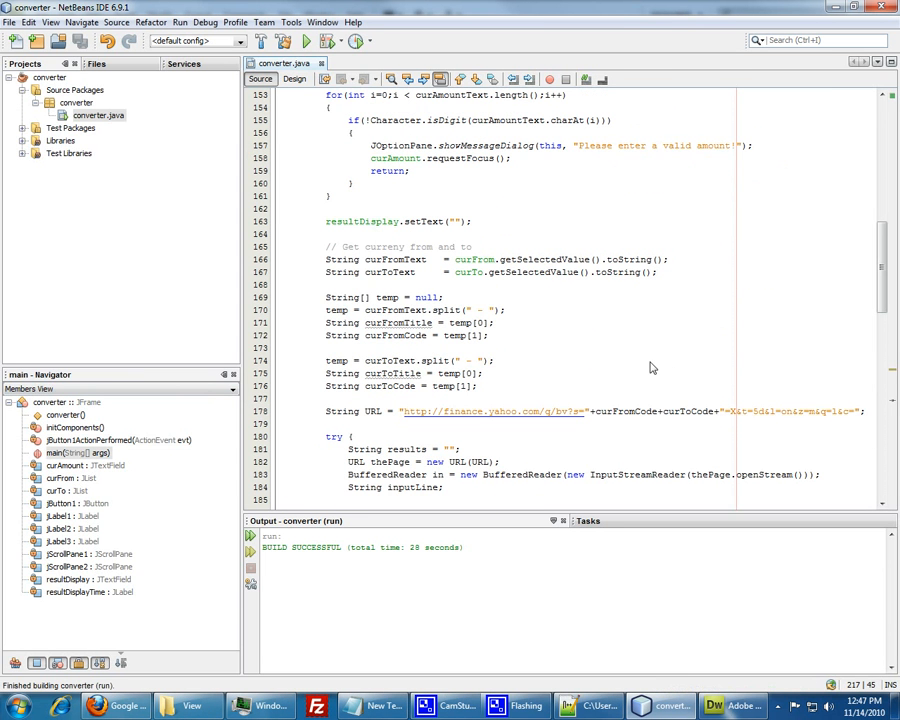
mouse_move(420, 390)
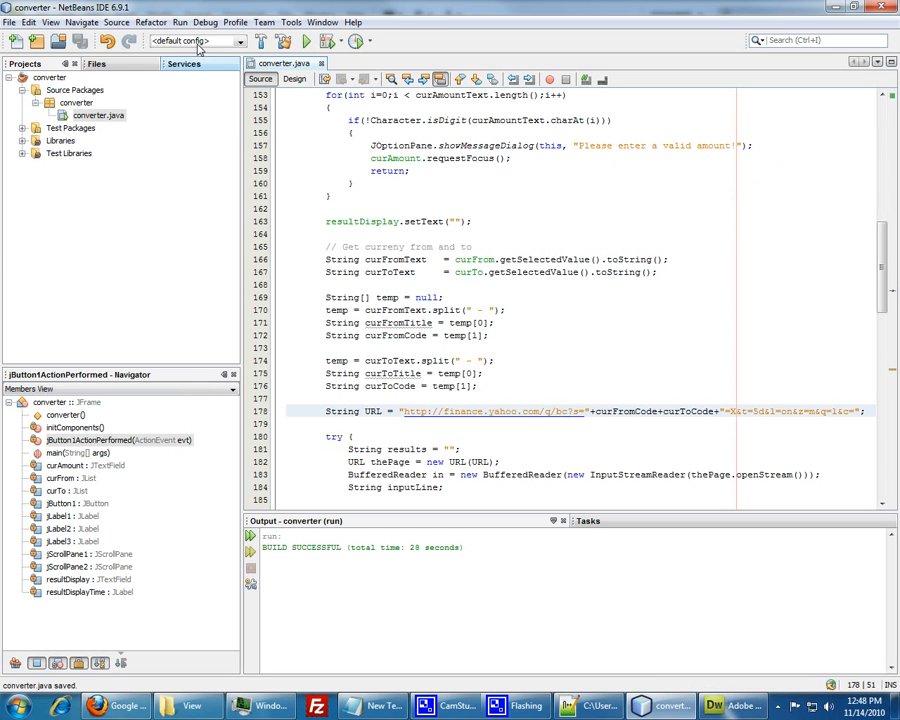
click(304, 40)
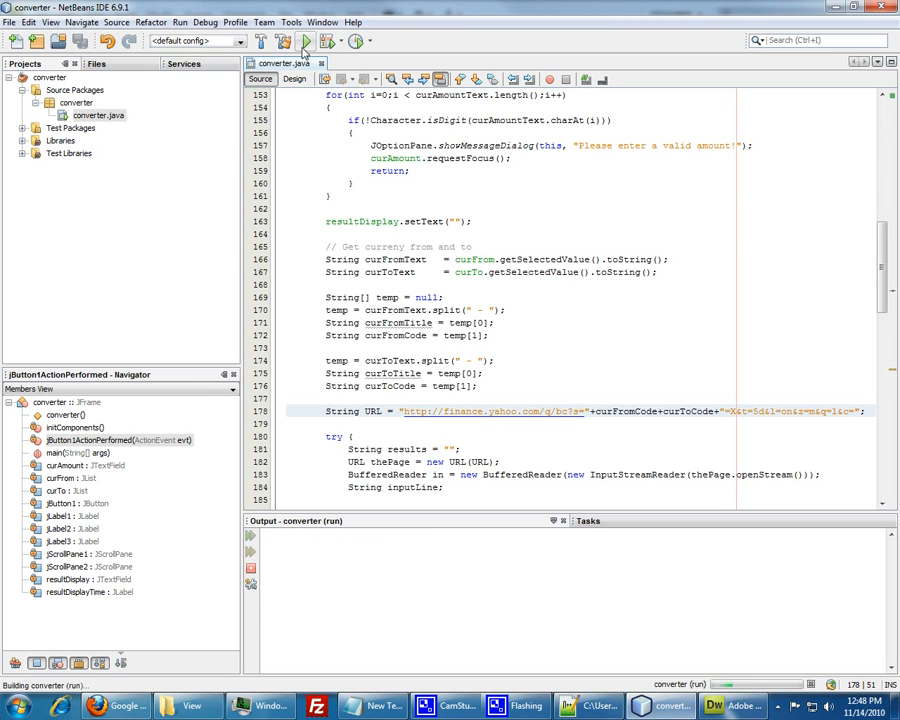
click(304, 40)
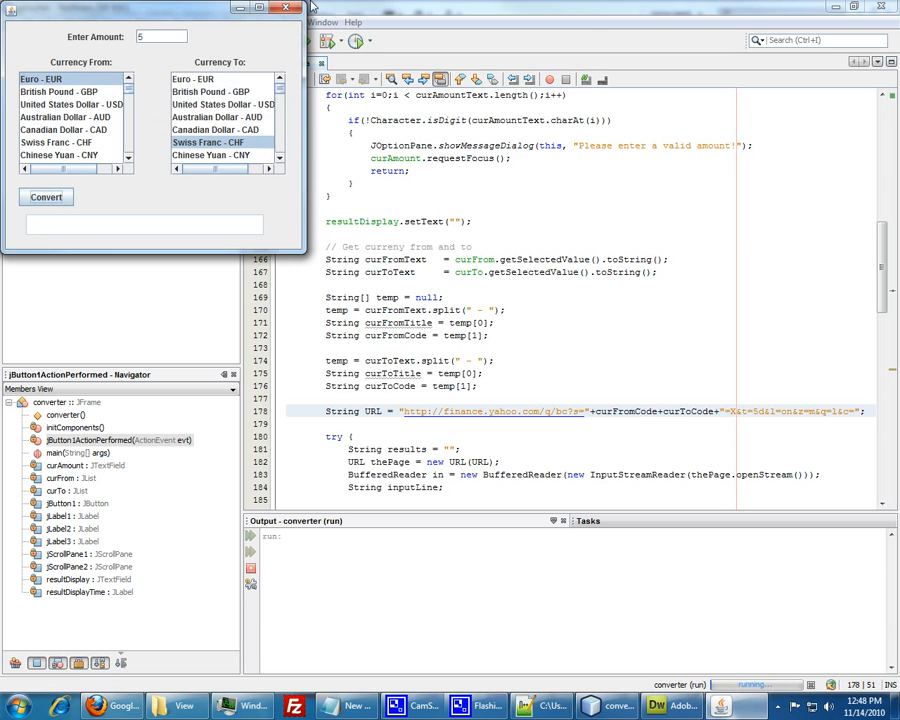
click(286, 8)
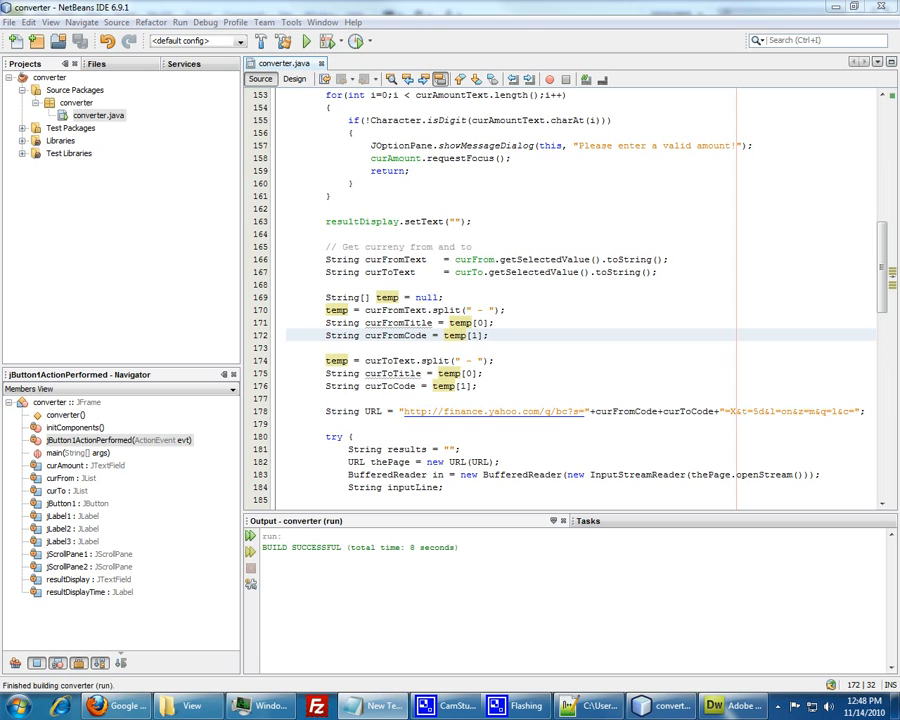
mouse_move(560, 286)
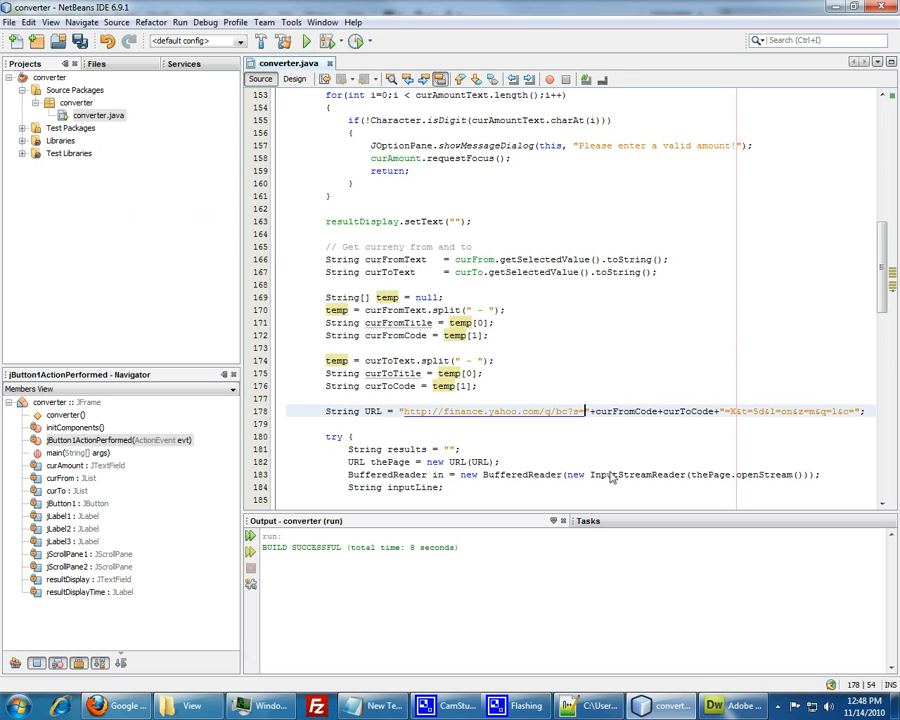
scroll(down, 3)
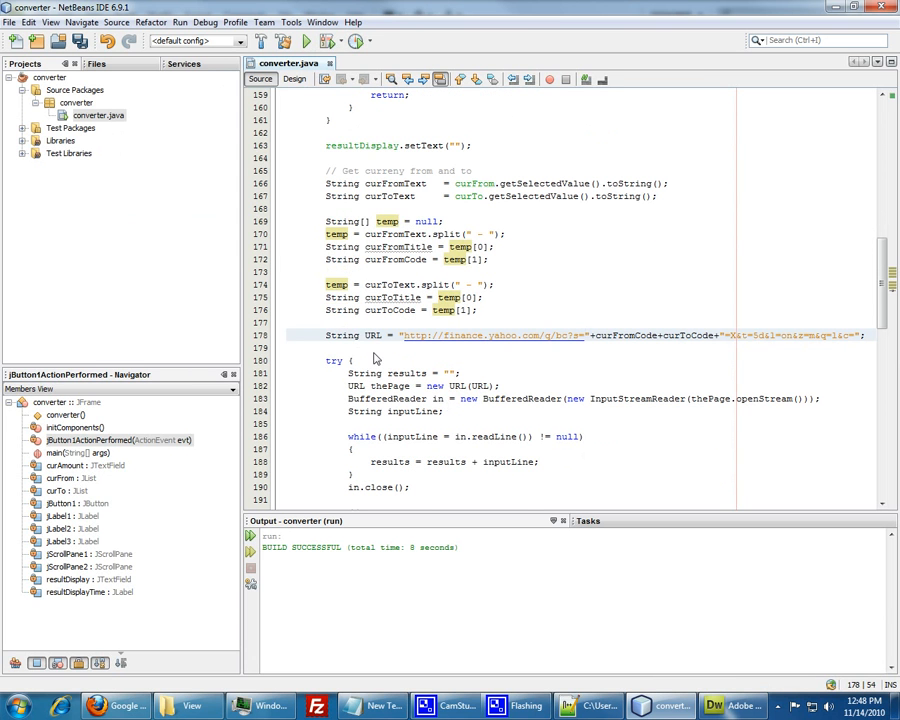
mouse_move(384, 390)
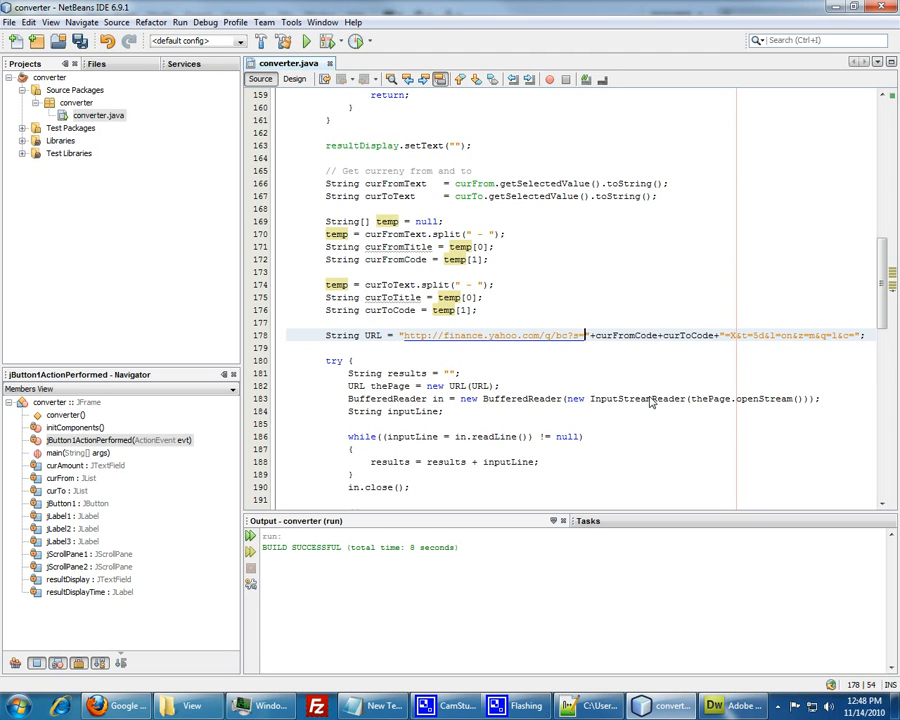
mouse_move(516, 420)
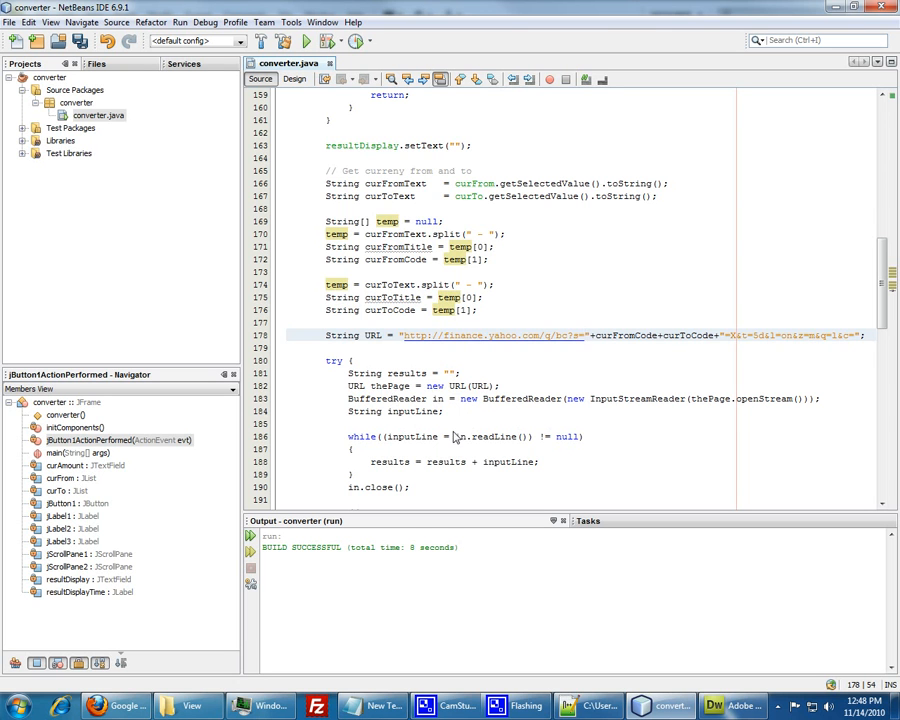
scroll(down, 3)
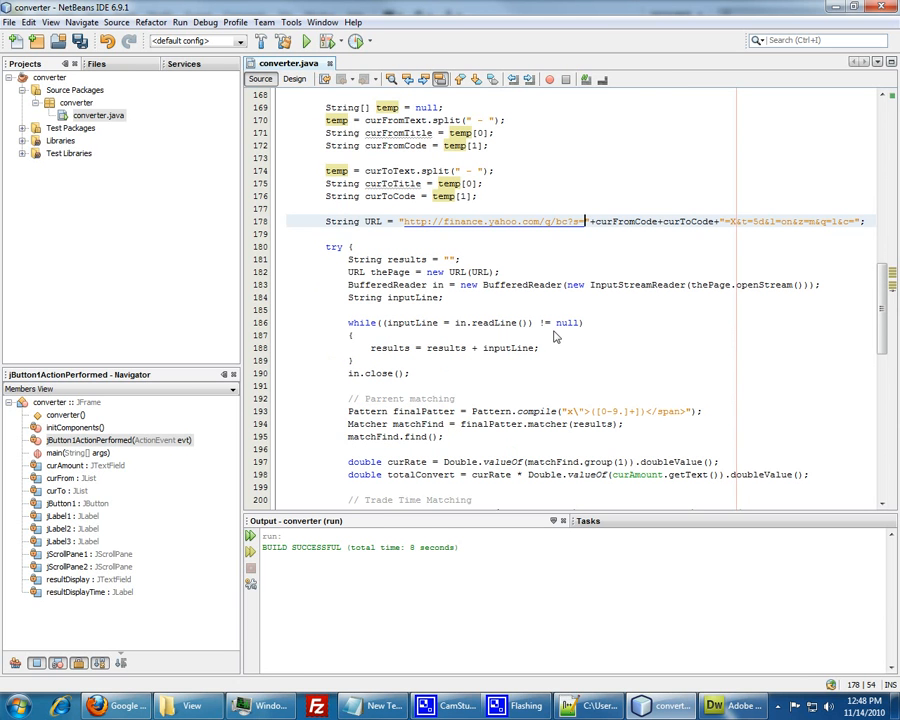
mouse_move(536, 358)
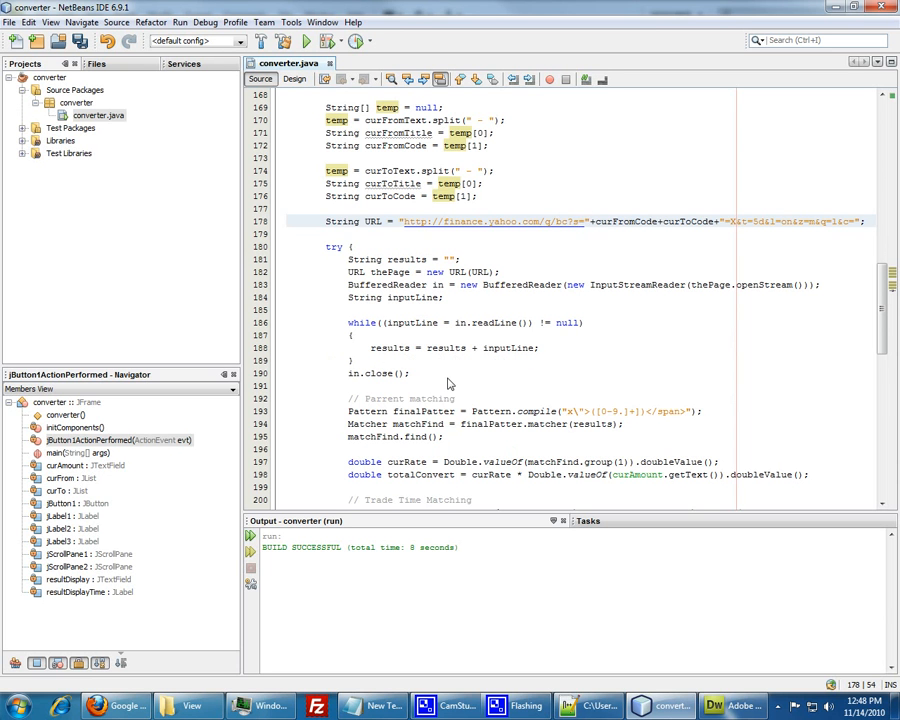
scroll(up, 3)
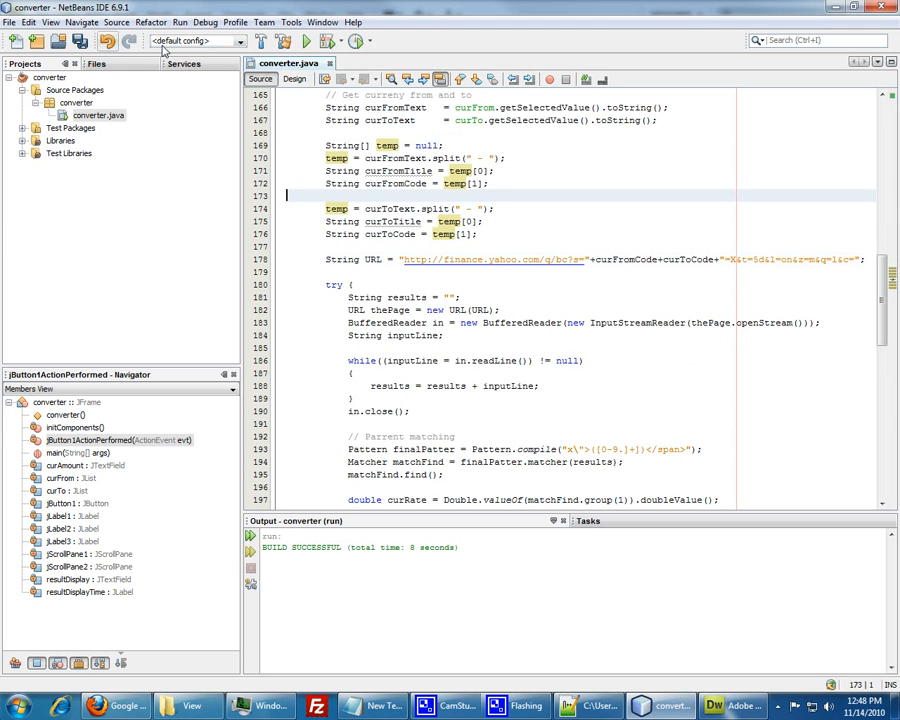
click(304, 40)
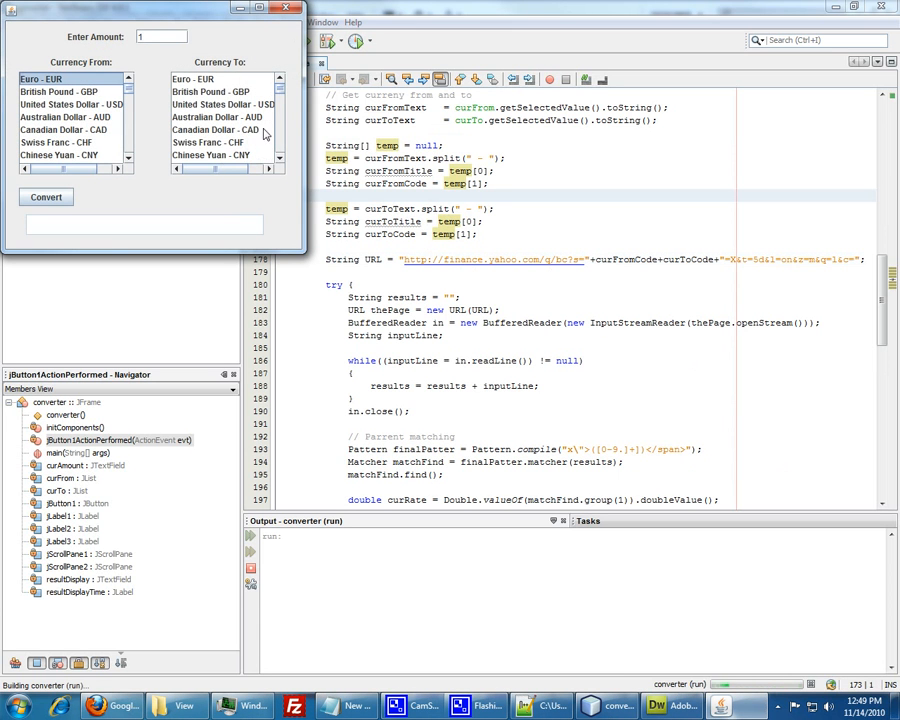
Step: Convert 1 Euro to Swiss Franc, dismiss the Yahoo Finance connection error and close the app
click(208, 142)
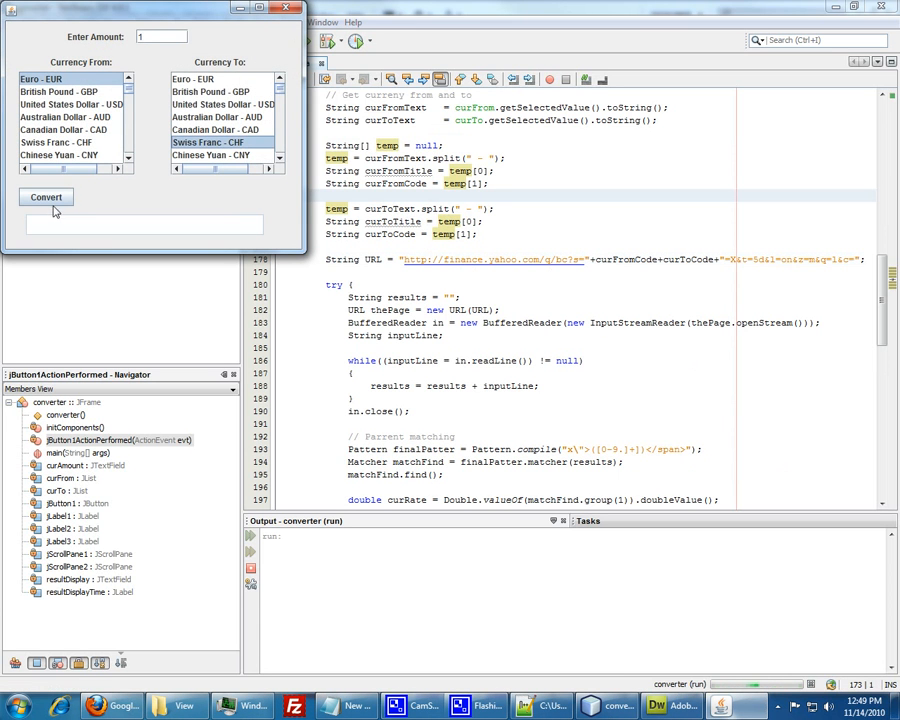
click(44, 196)
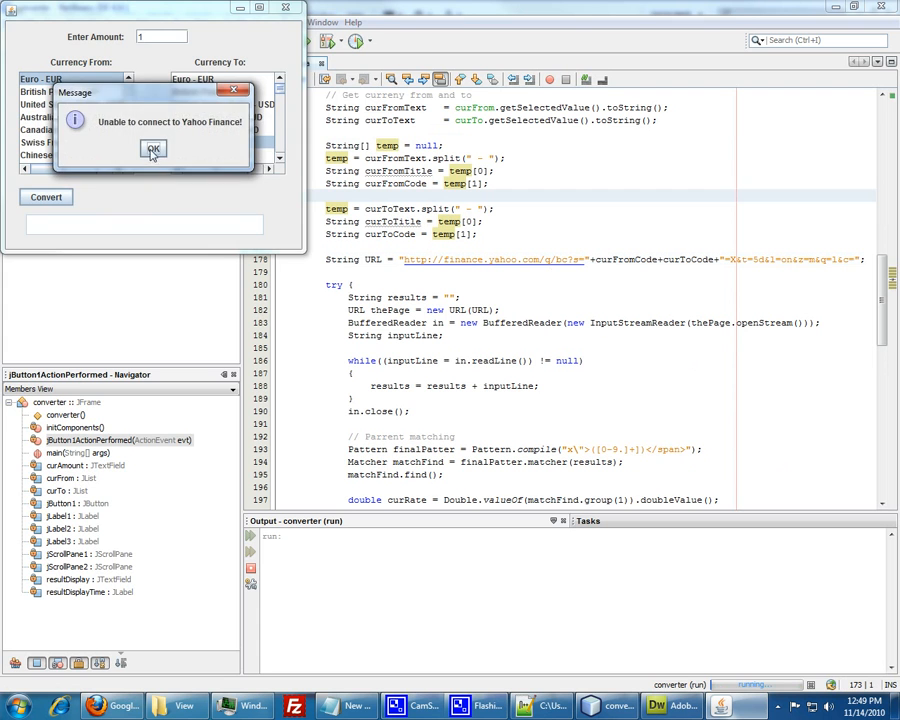
click(152, 148)
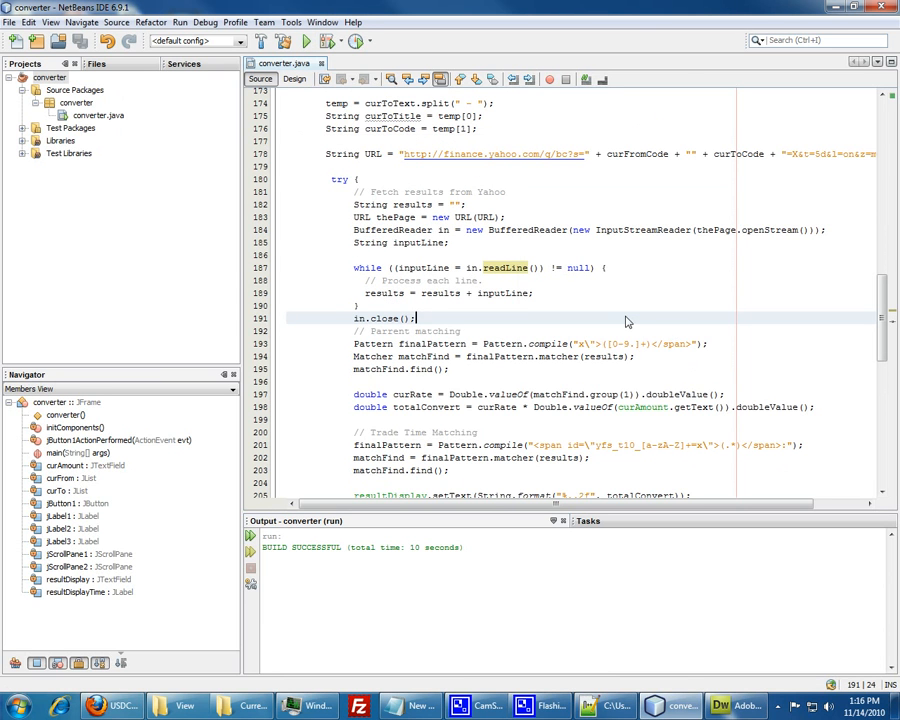
mouse_move(640, 350)
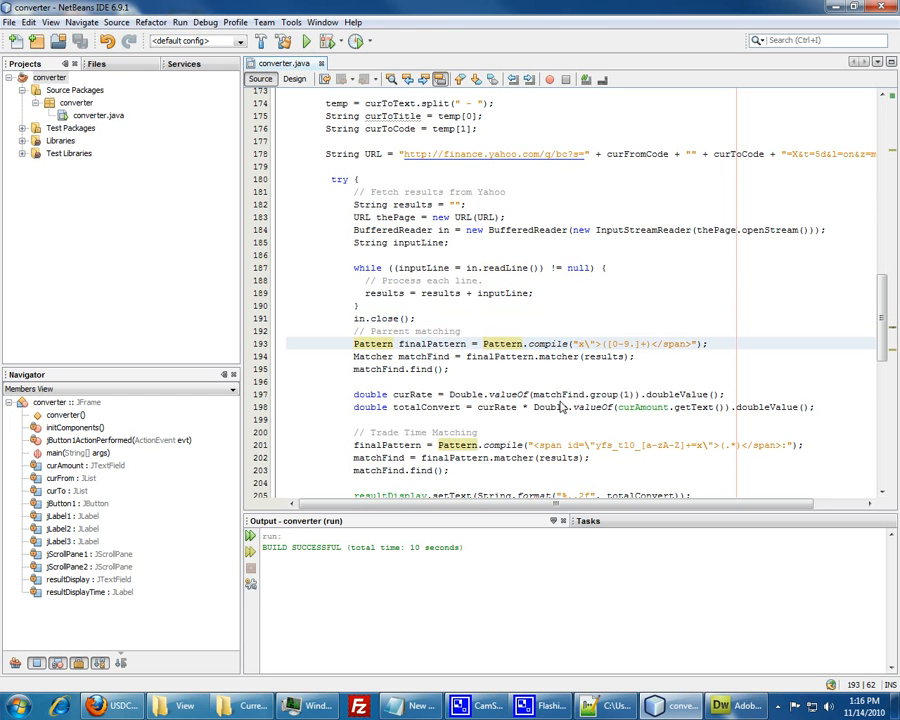
Step: Review the regex Pattern/Matcher code extracting the exchange rate and trade time in converter.java
scroll(up, 3)
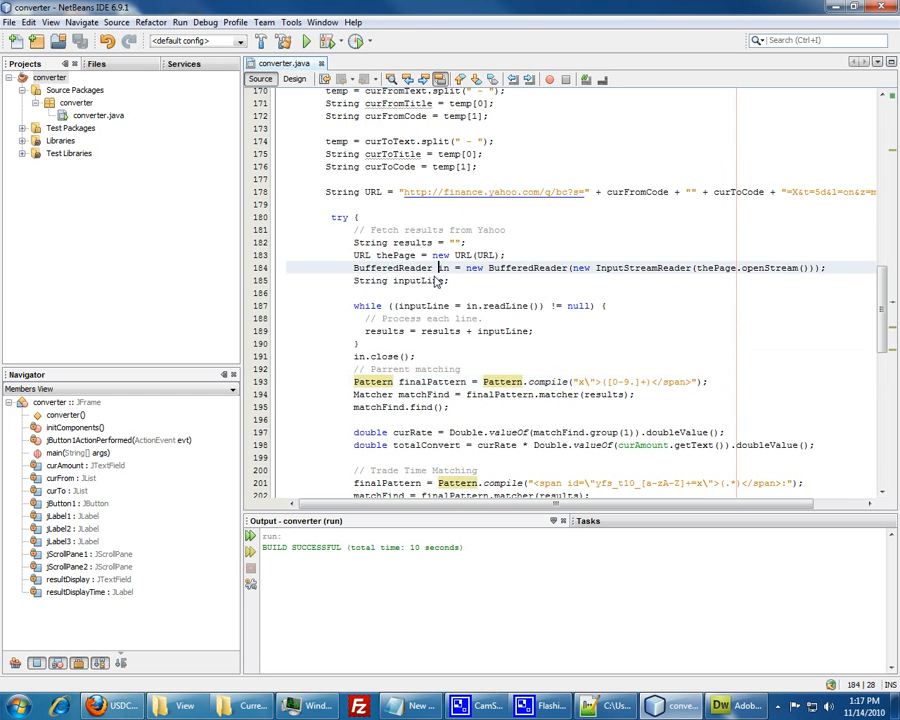
scroll(up, 3)
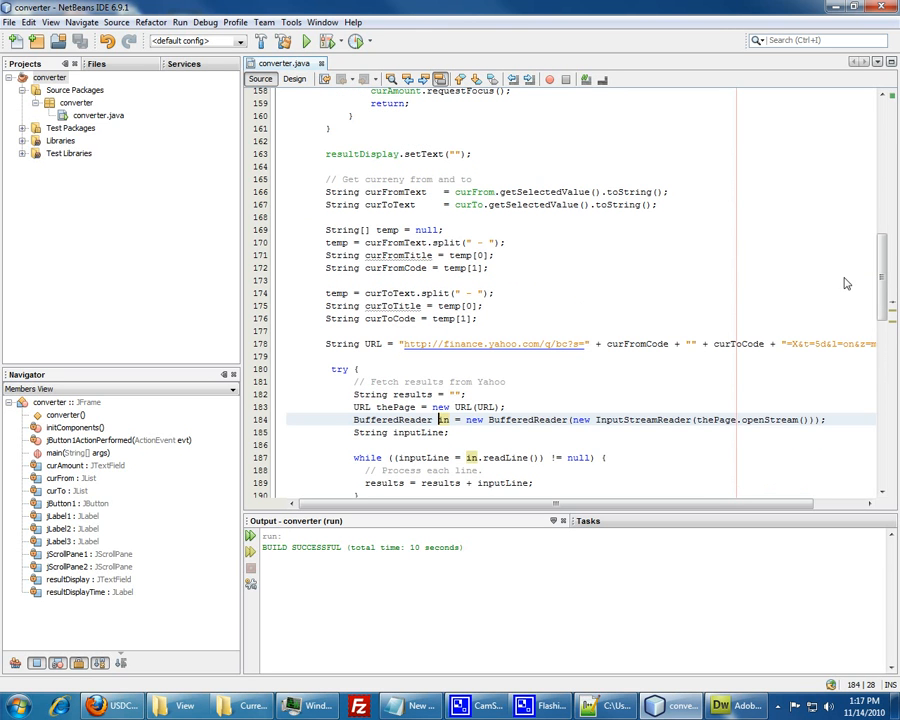
scroll(up, 3)
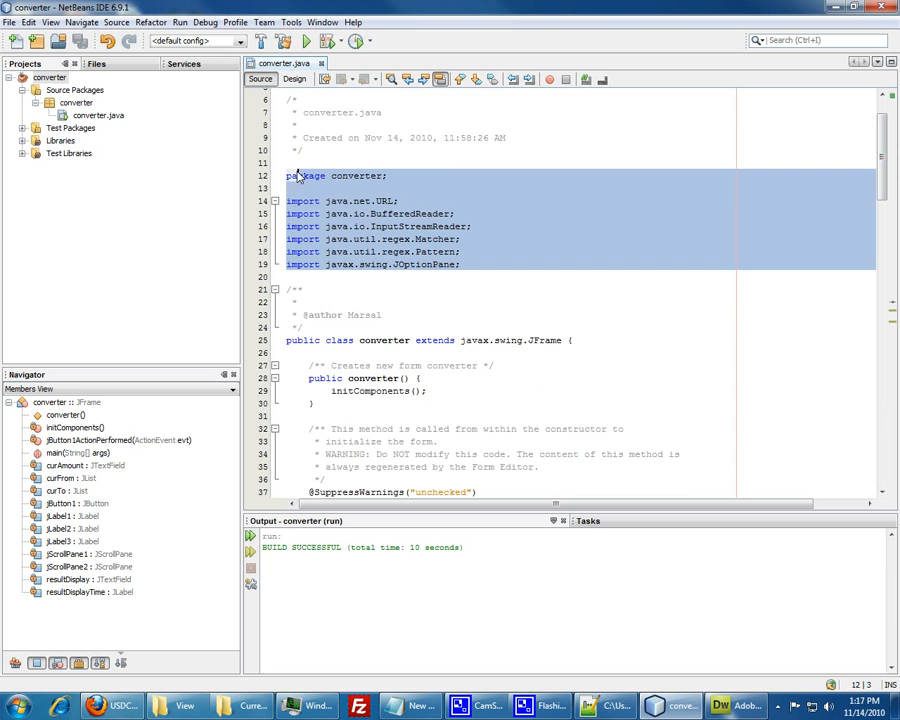
scroll(down, 3)
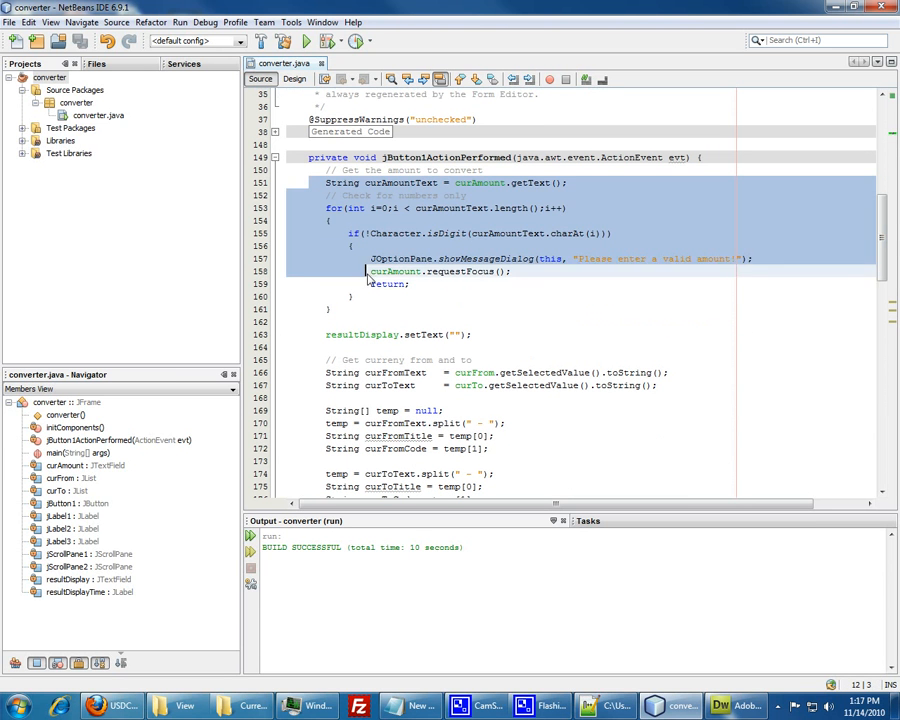
scroll(down, 3)
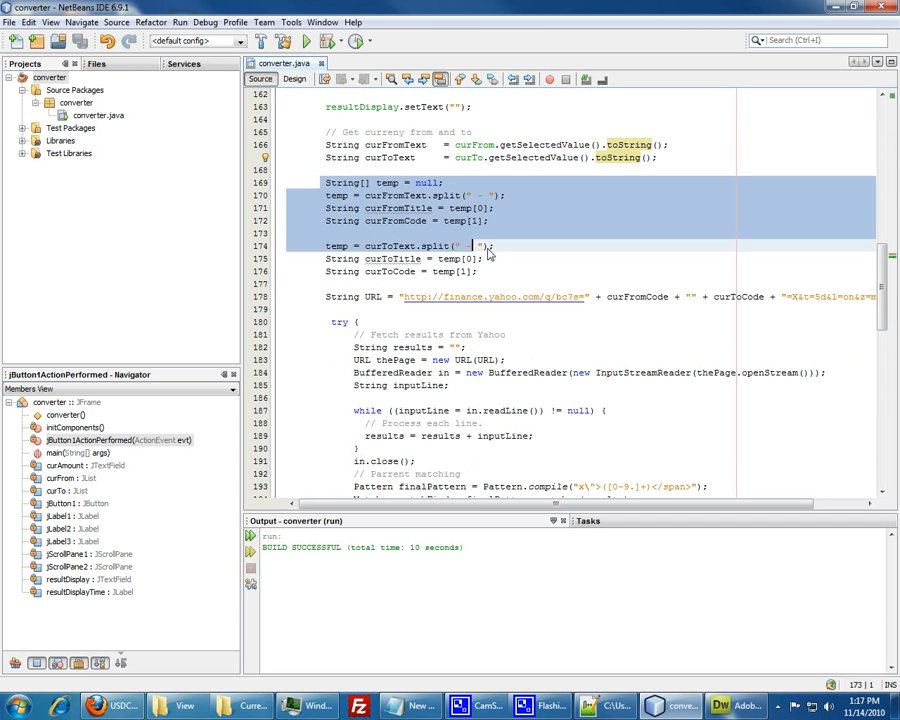
scroll(down, 3)
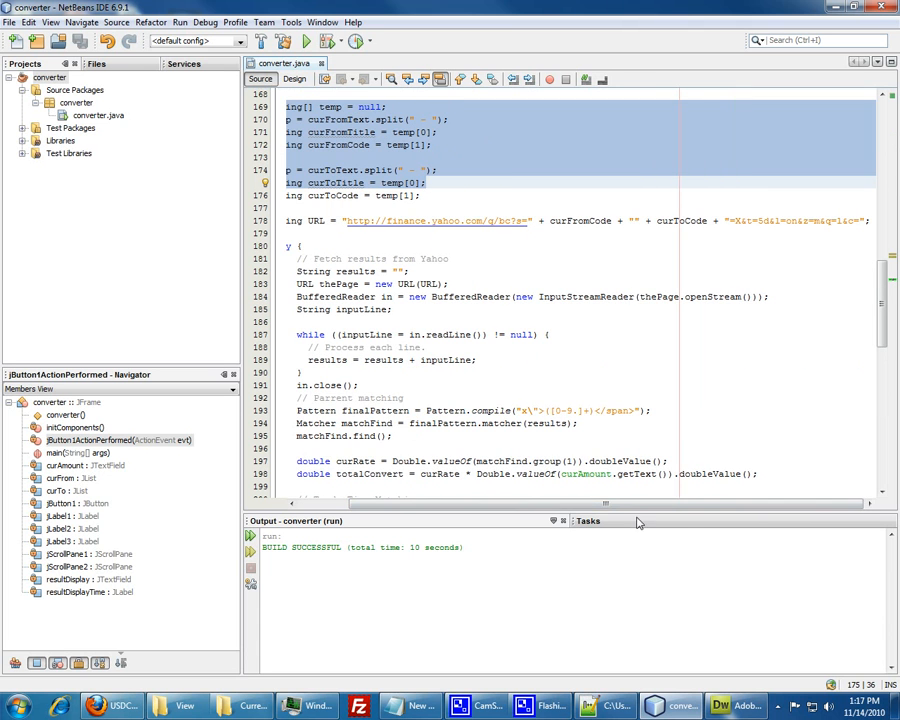
scroll(down, 3)
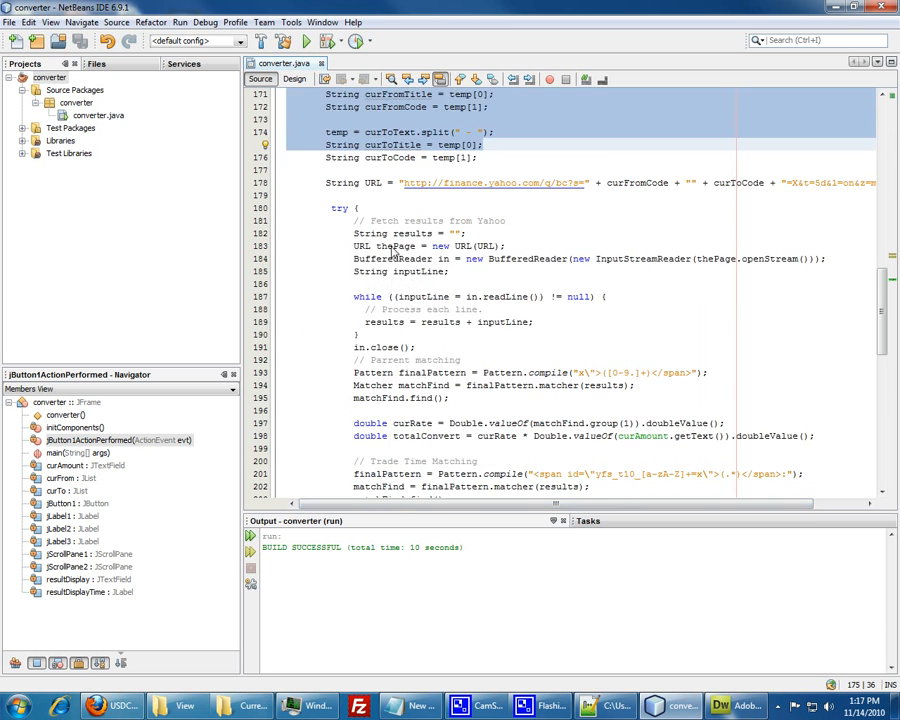
scroll(down, 3)
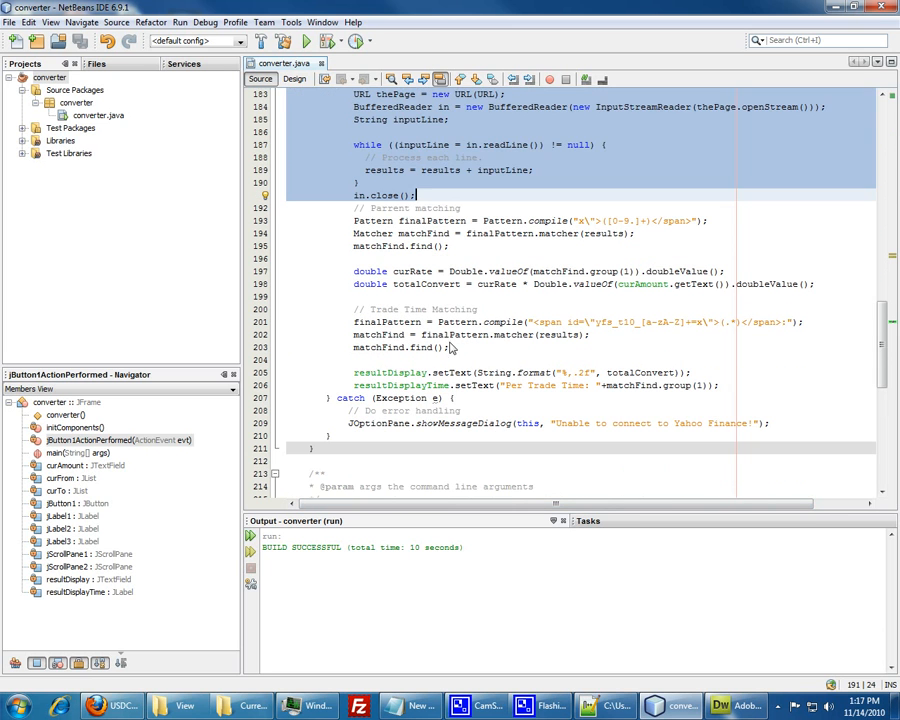
click(500, 220)
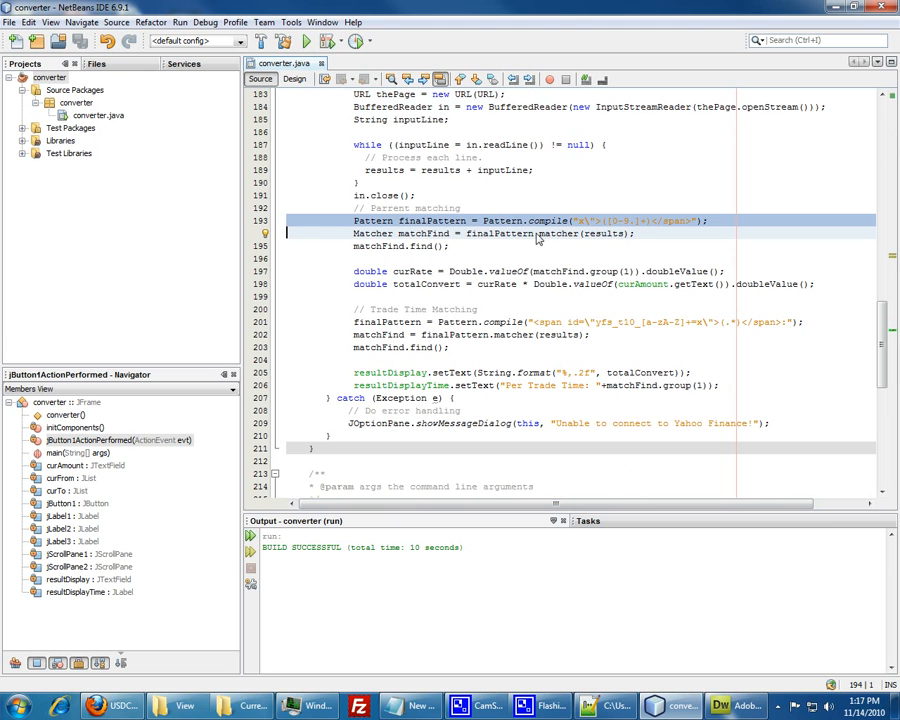
mouse_move(614, 332)
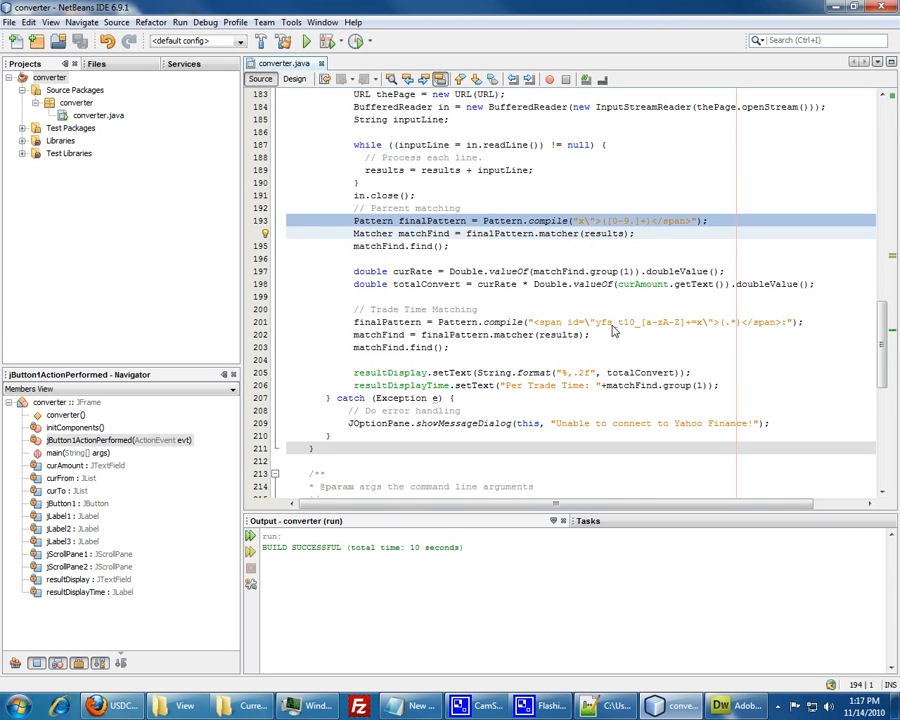
click(580, 320)
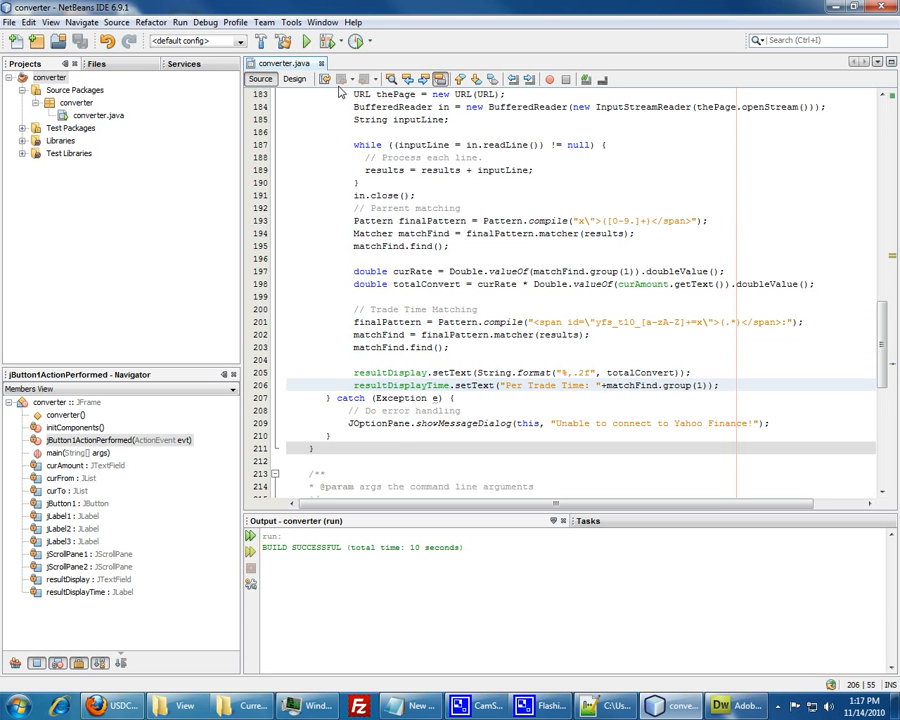
Step: Run the project to test the converter with the trade-time display
click(304, 40)
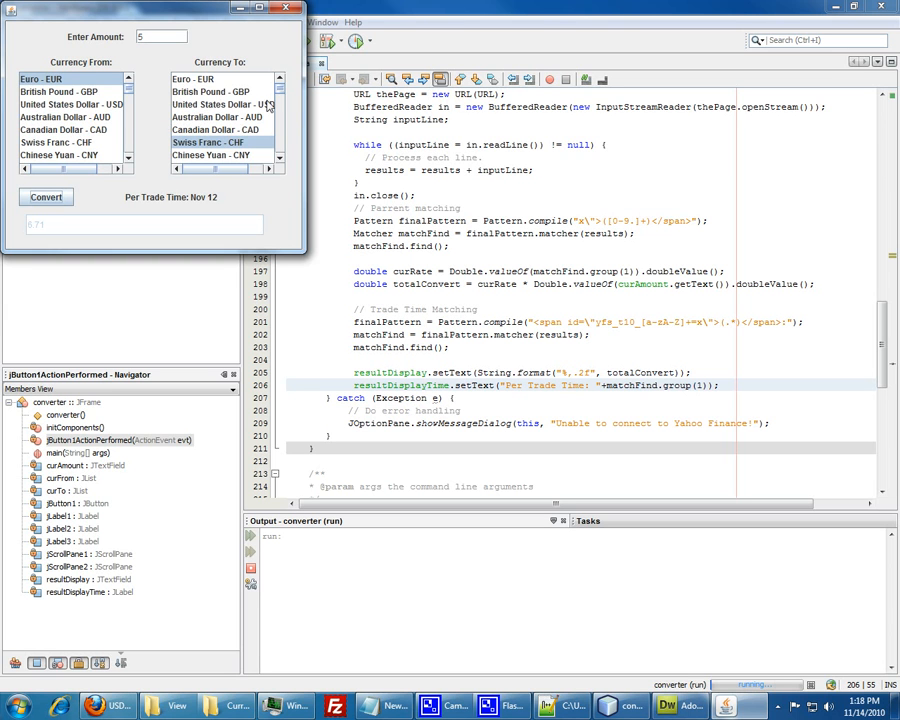
Step: Close and relaunch the converter, then convert 1 with no currencies selected, hitting a NullPointerException
click(214, 78)
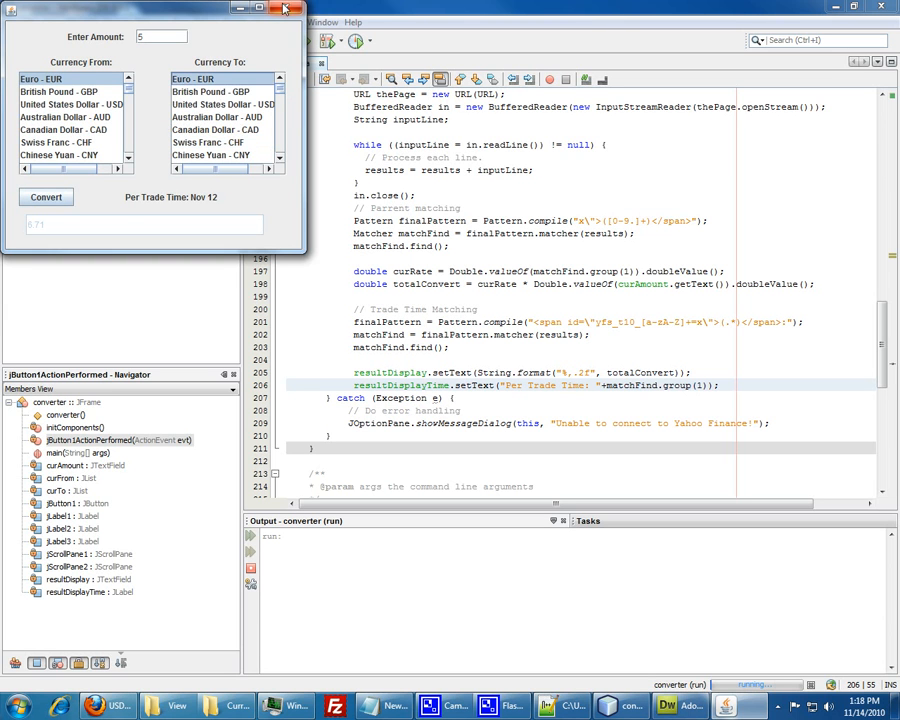
click(302, 8)
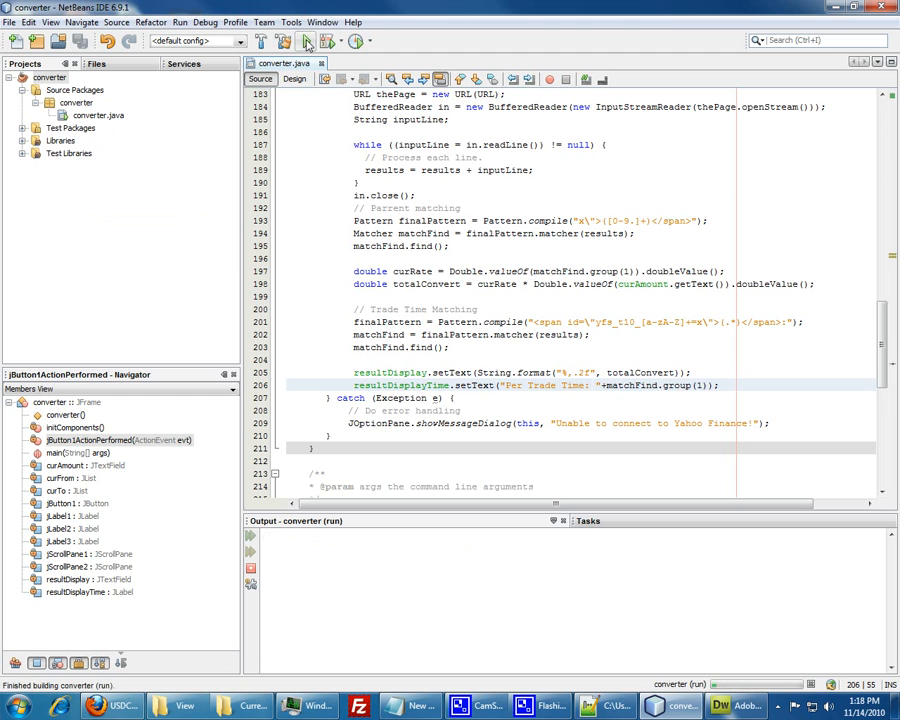
click(280, 40)
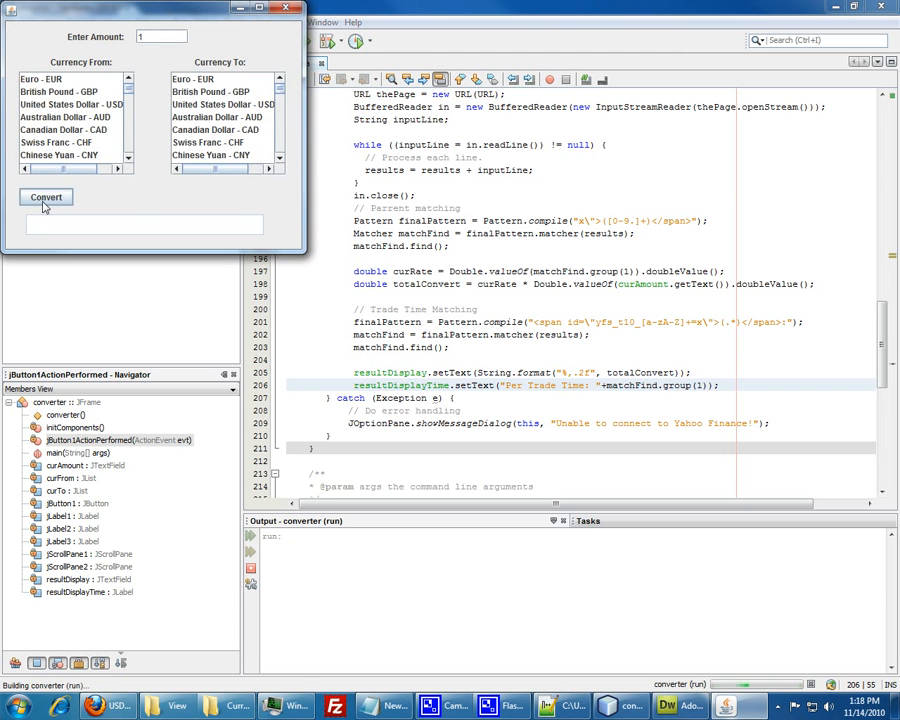
click(44, 198)
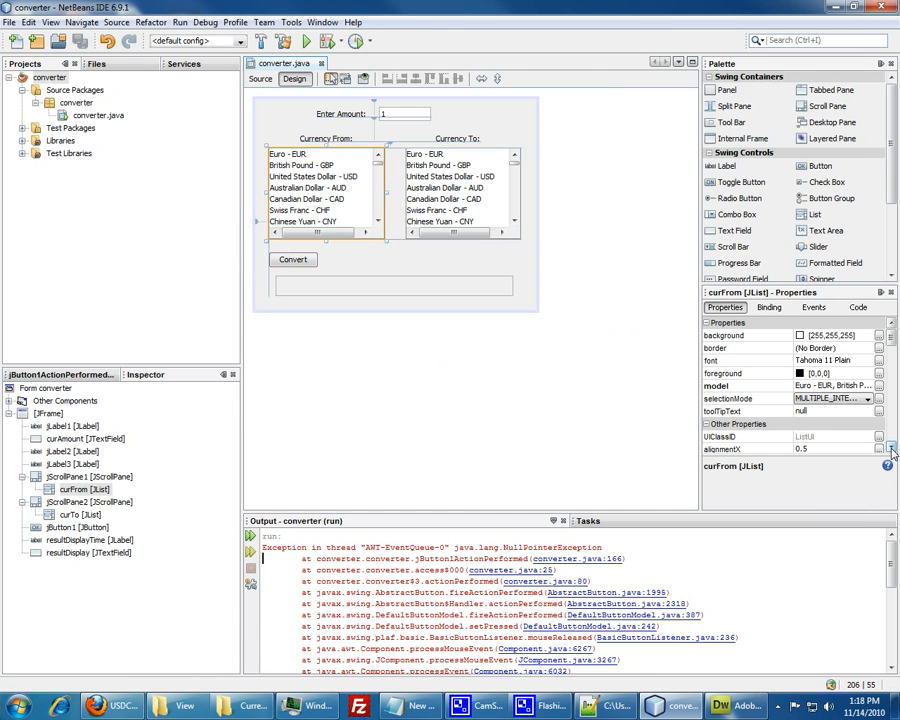
Step: Set each currency JList's selectedIndex to 1 so British Pound - GBP is preselected
scroll(down, 3)
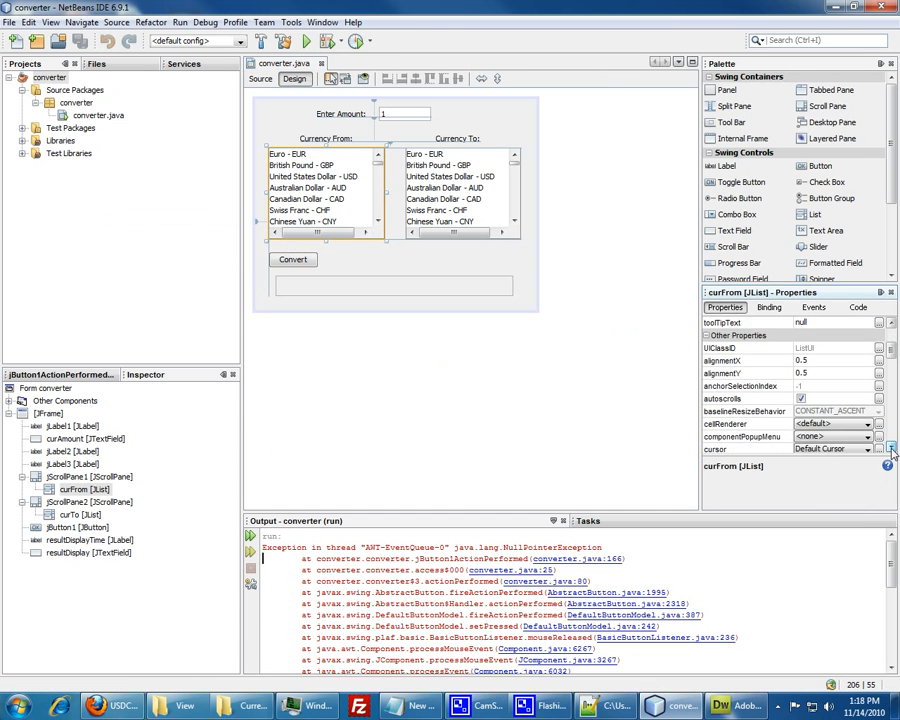
scroll(down, 3)
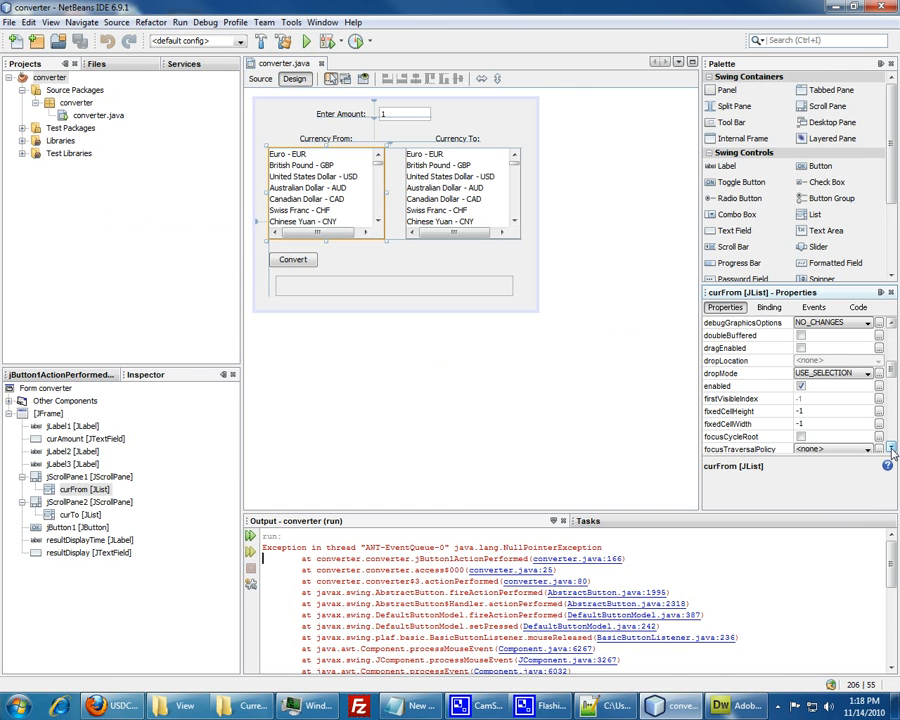
scroll(down, 3)
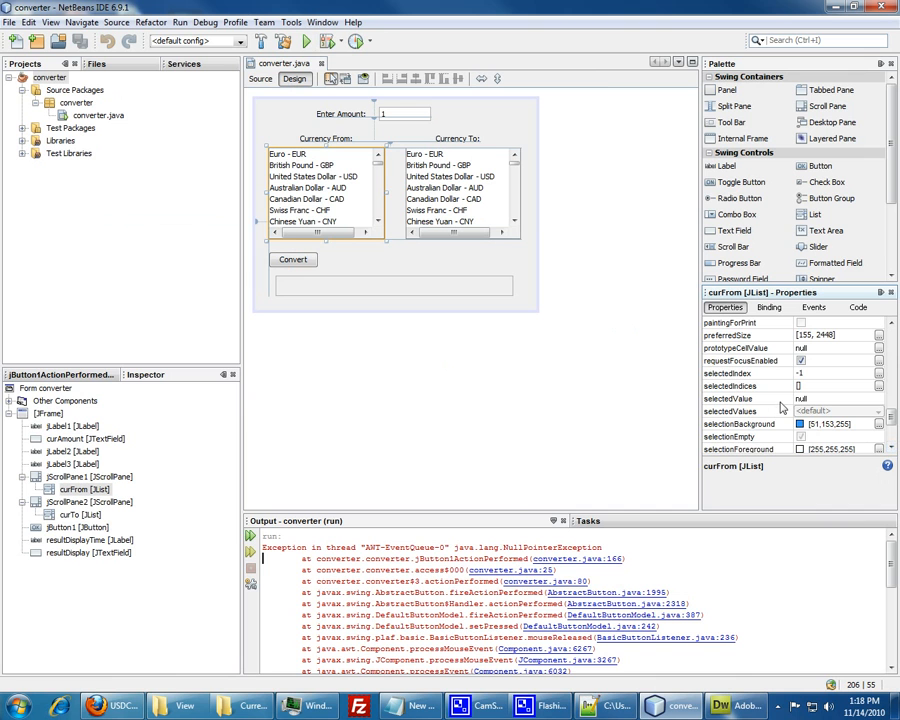
click(744, 374)
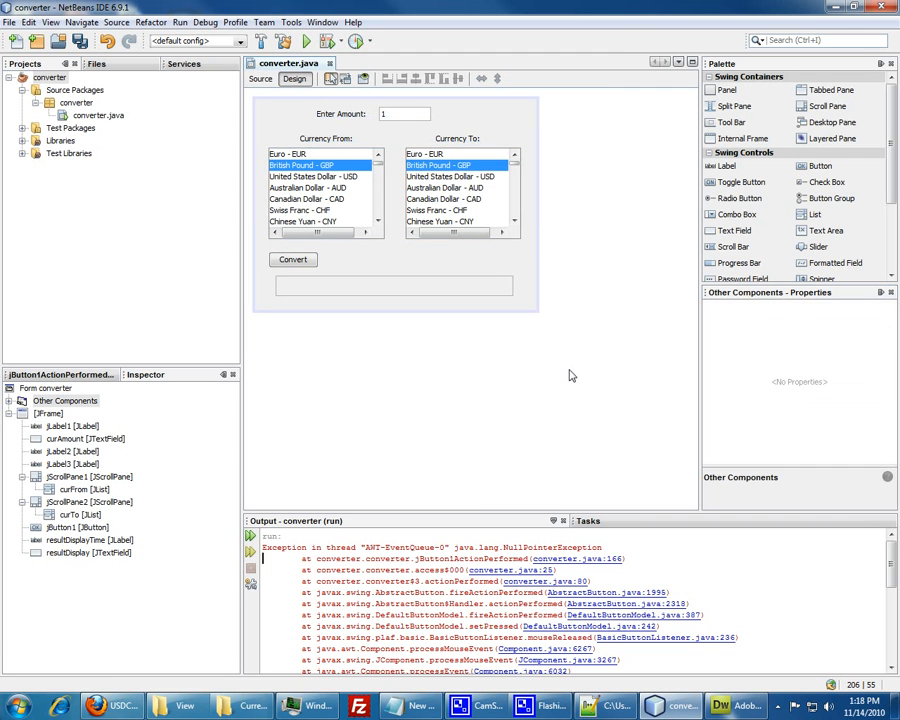
mouse_move(304, 40)
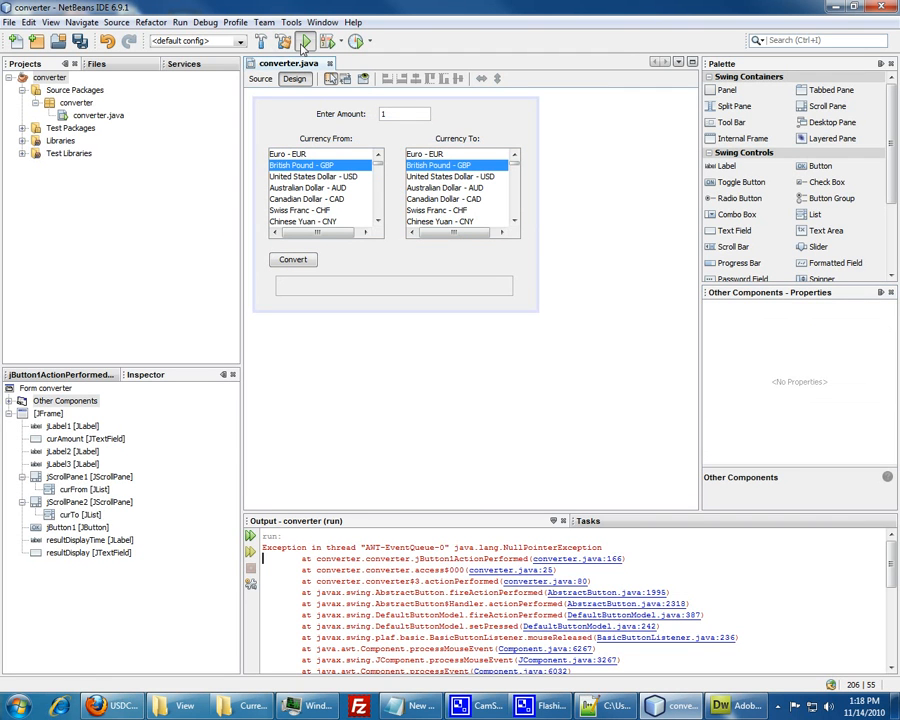
Step: Run the project to verify the default selections
click(304, 40)
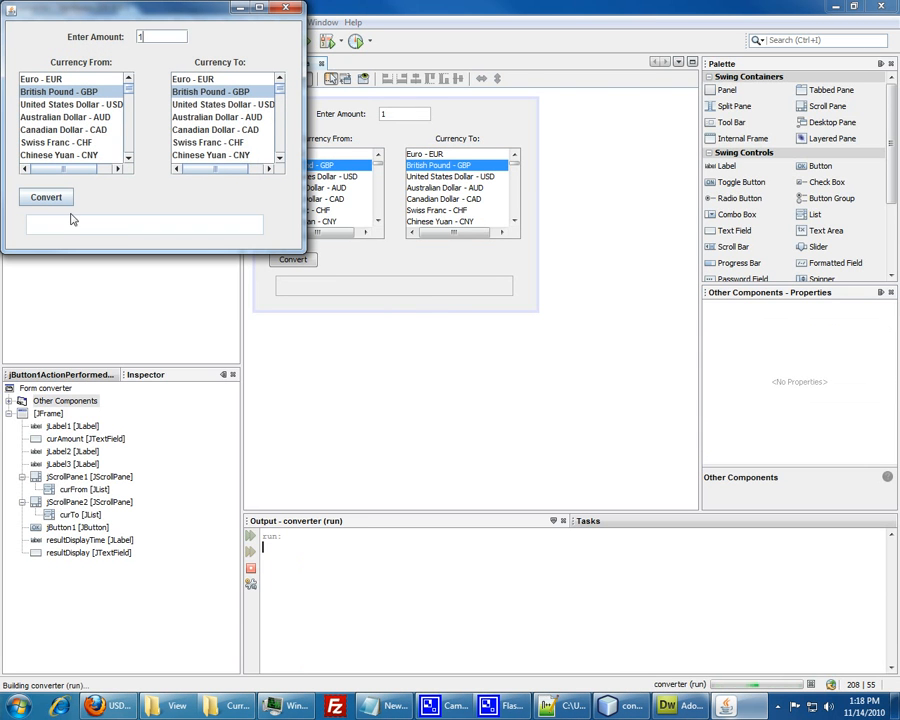
mouse_move(208, 192)
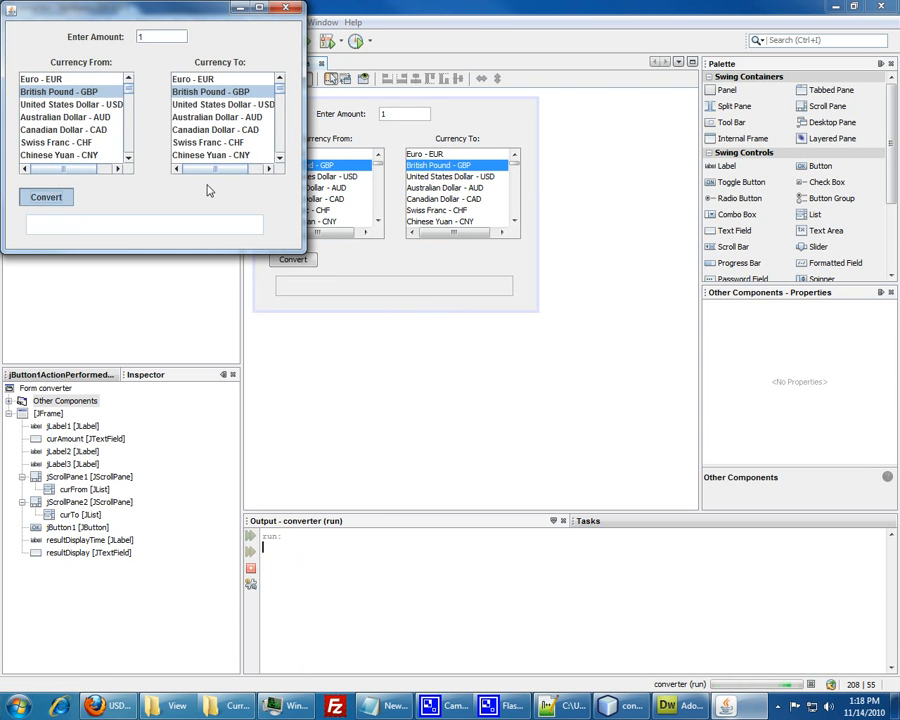
Step: Convert between the default currencies, then from United States Dollar to British Pound, checking the trade time
click(64, 128)
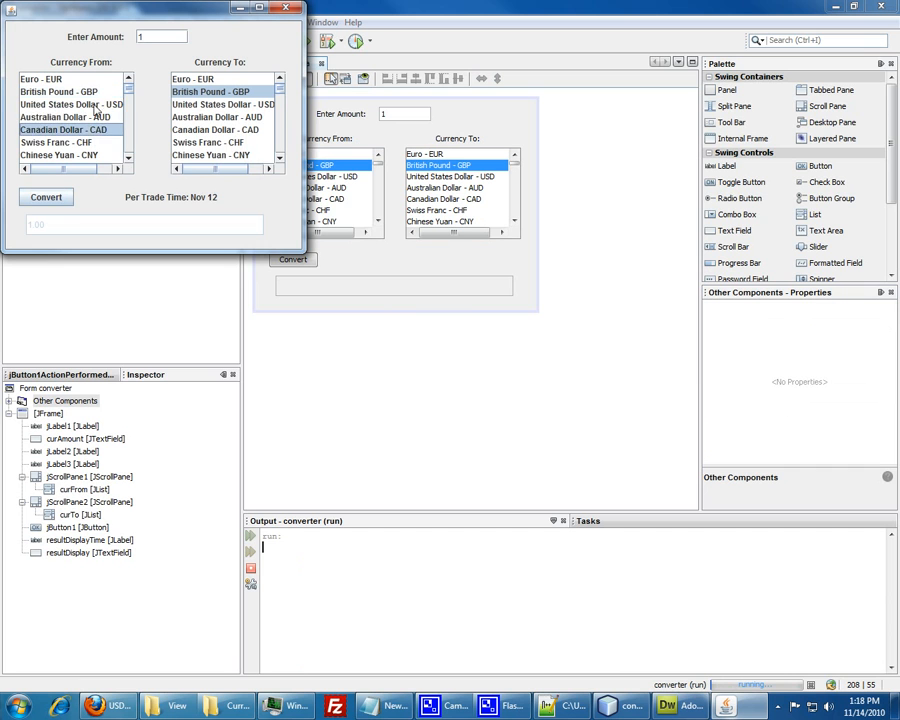
click(72, 104)
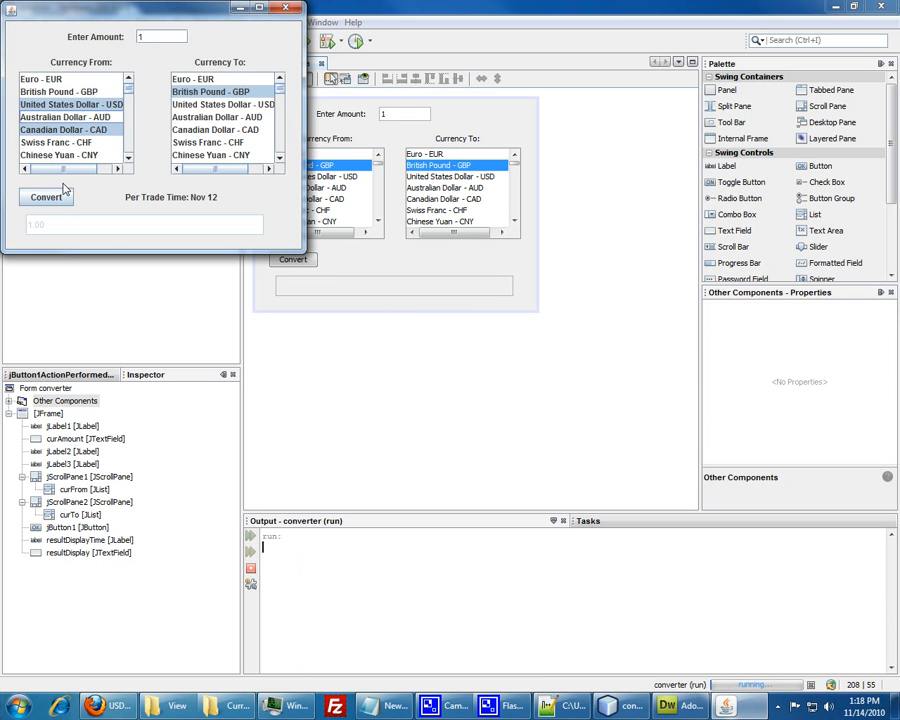
click(44, 198)
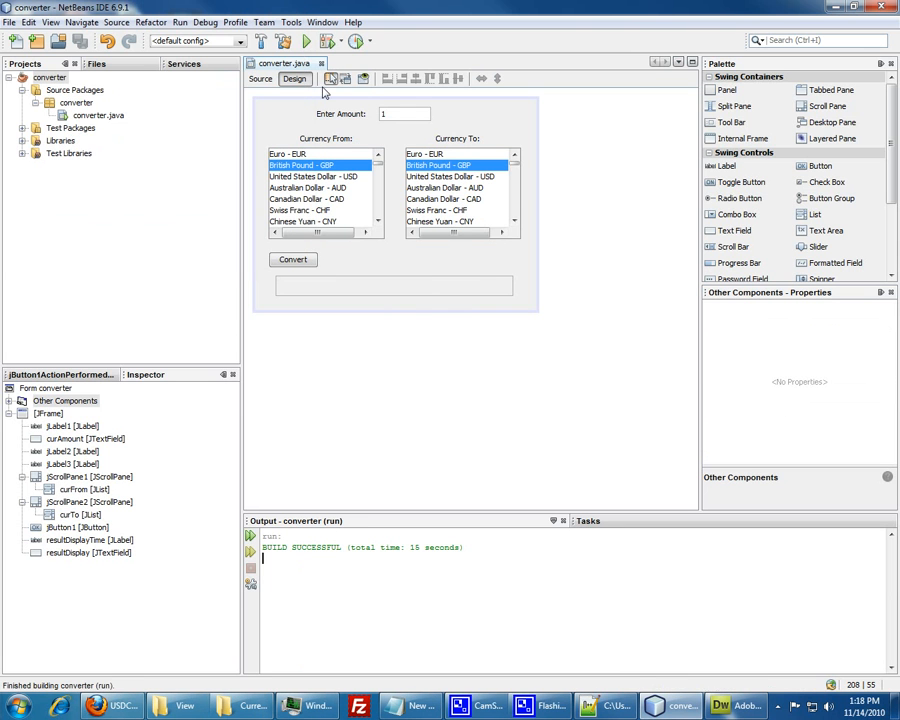
mouse_move(508, 424)
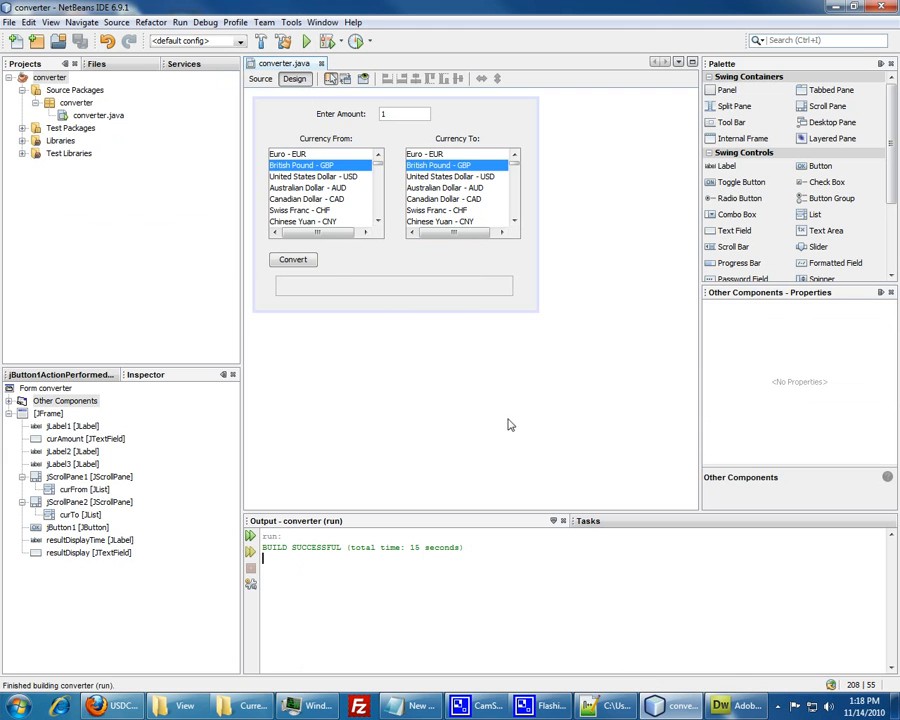
mouse_move(496, 622)
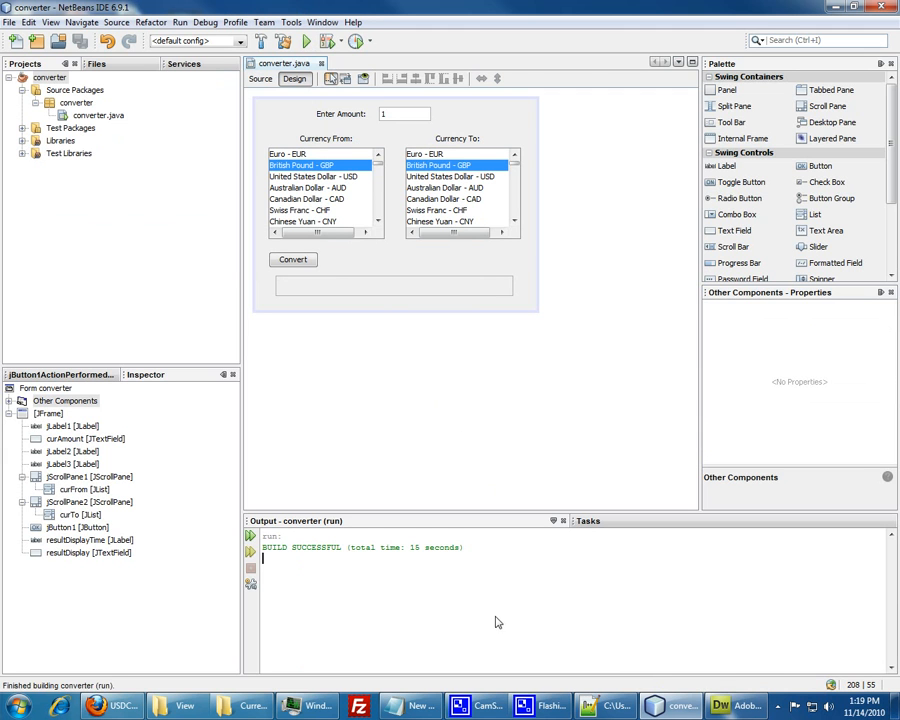